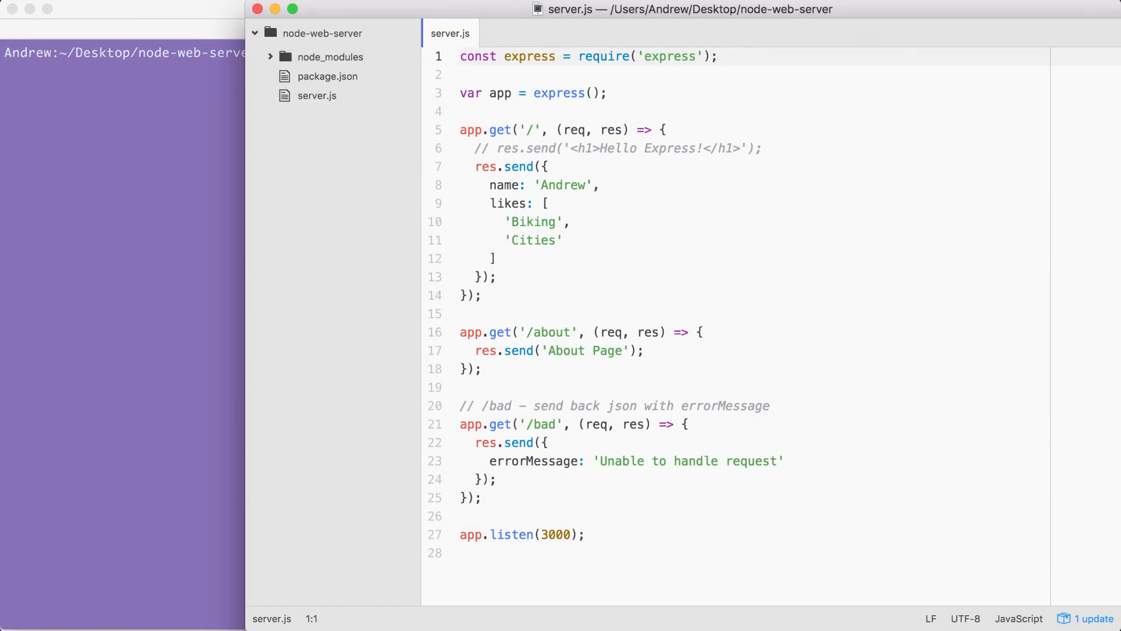
Create a new folder named public in the node-web-server project
left_click(462, 56)
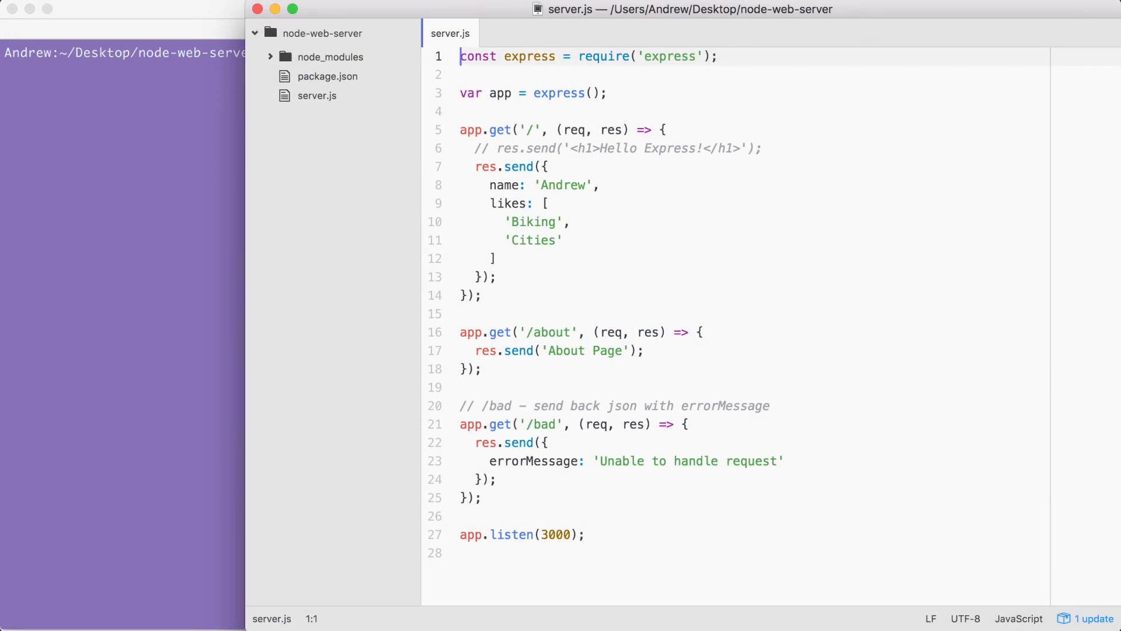
left_click(528, 130)
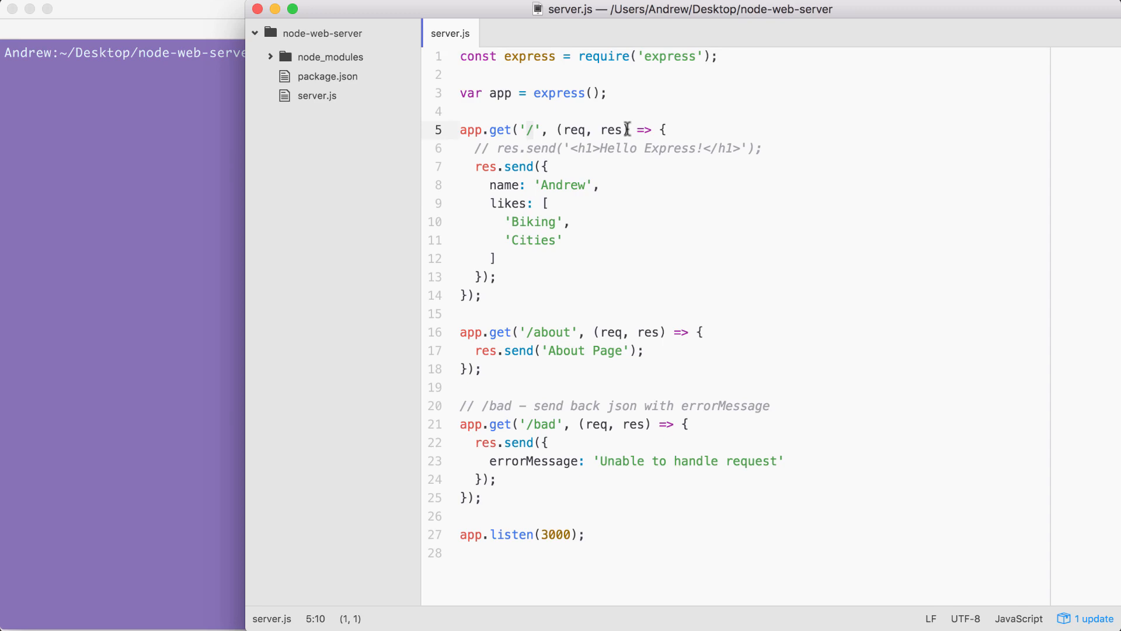
mouse_move(350, 41)
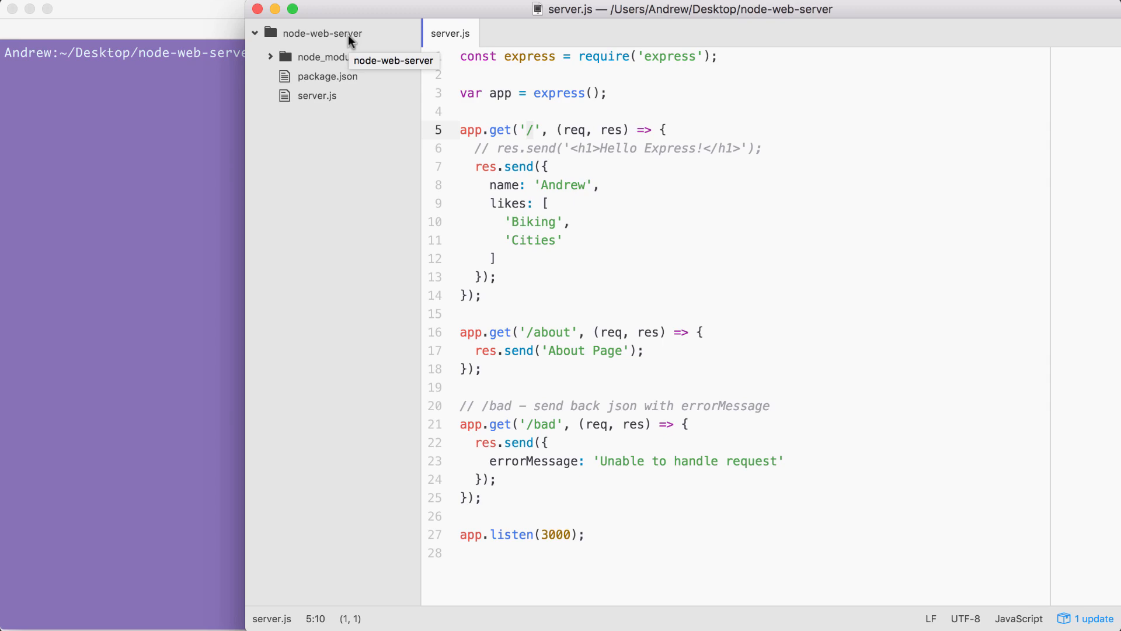
right_click(323, 33)
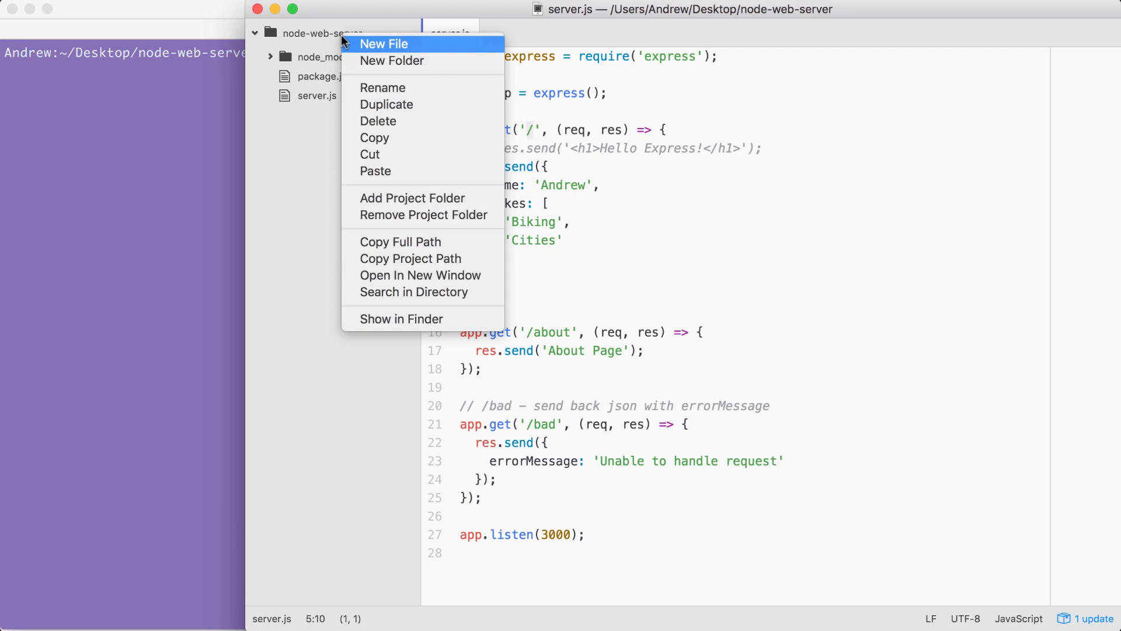
mouse_move(392, 60)
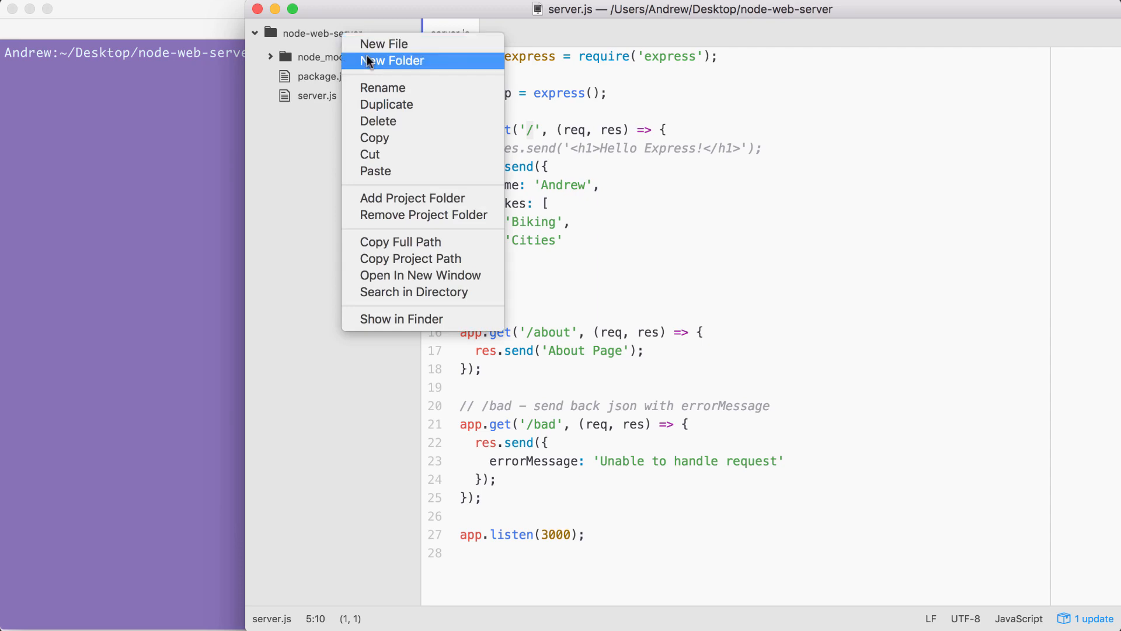
left_click(392, 59)
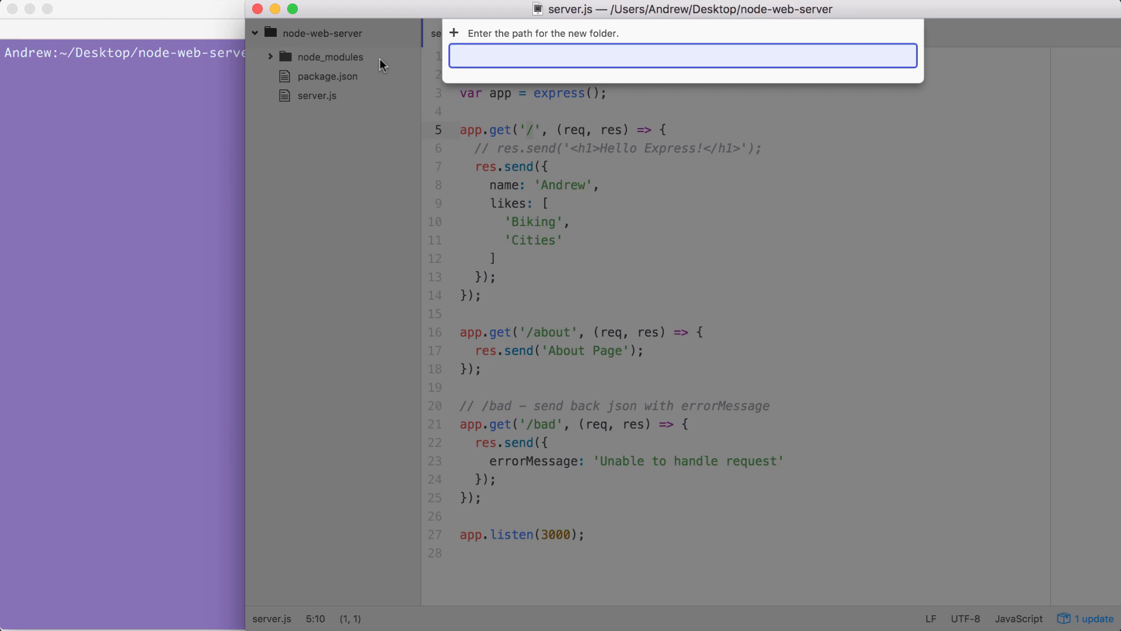
type("publ")
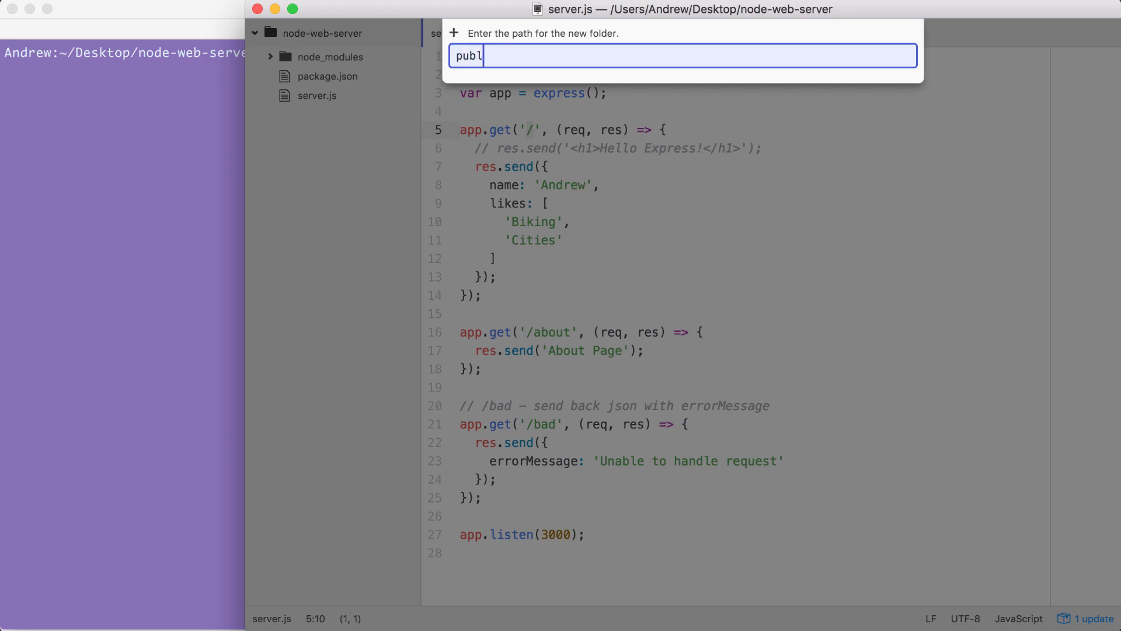
key("enter")
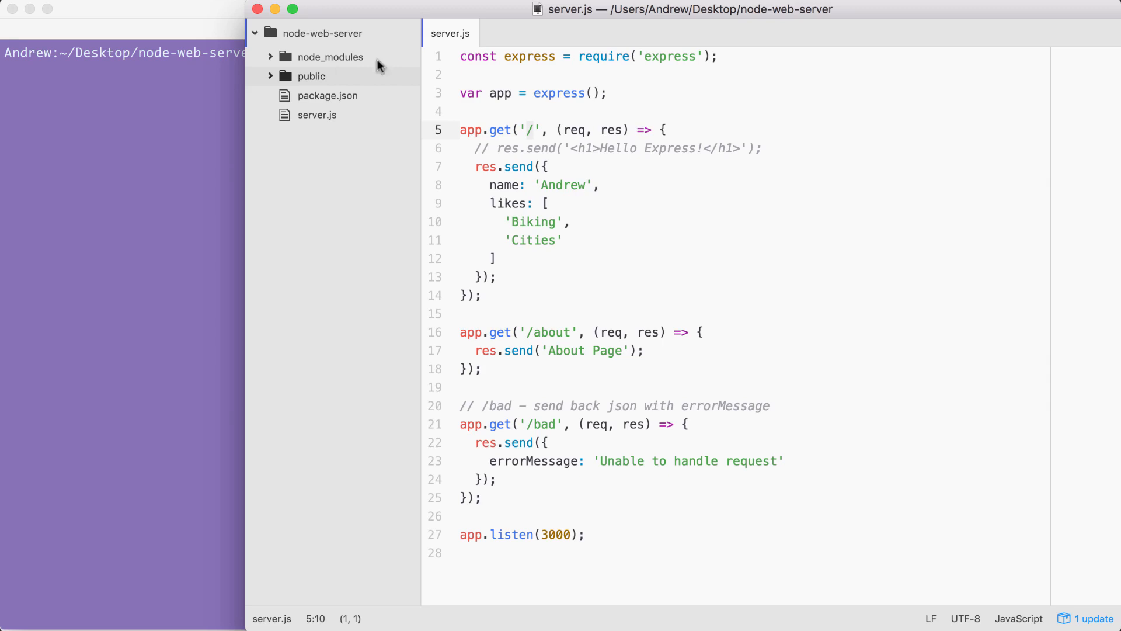
Create an empty help.html file inside the public folder and open it
left_click(270, 76)
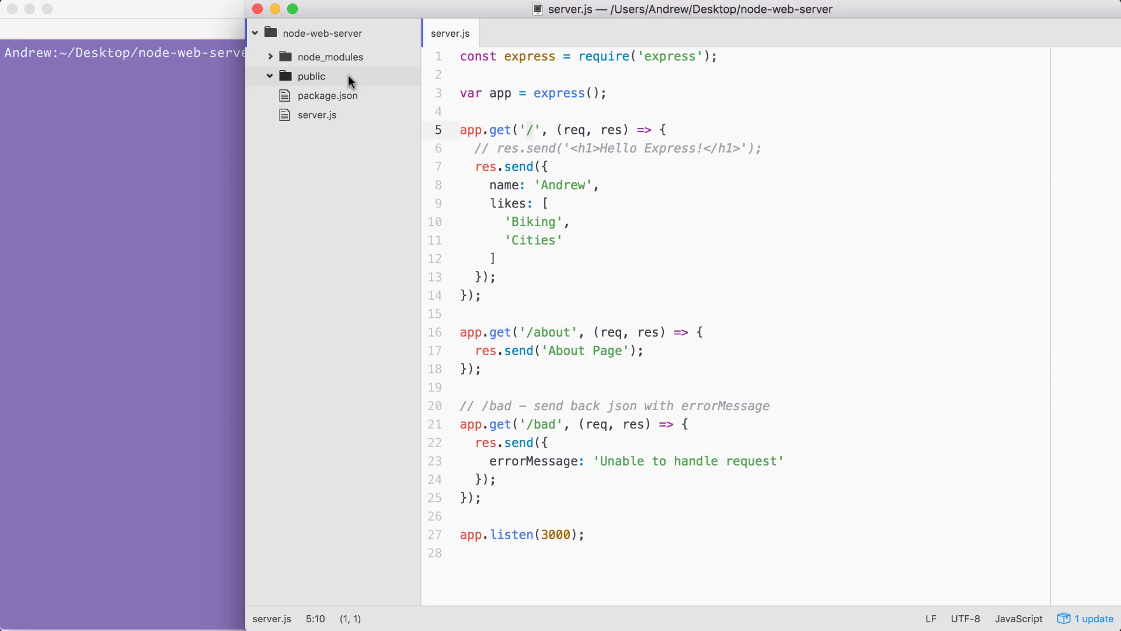
right_click(311, 75)
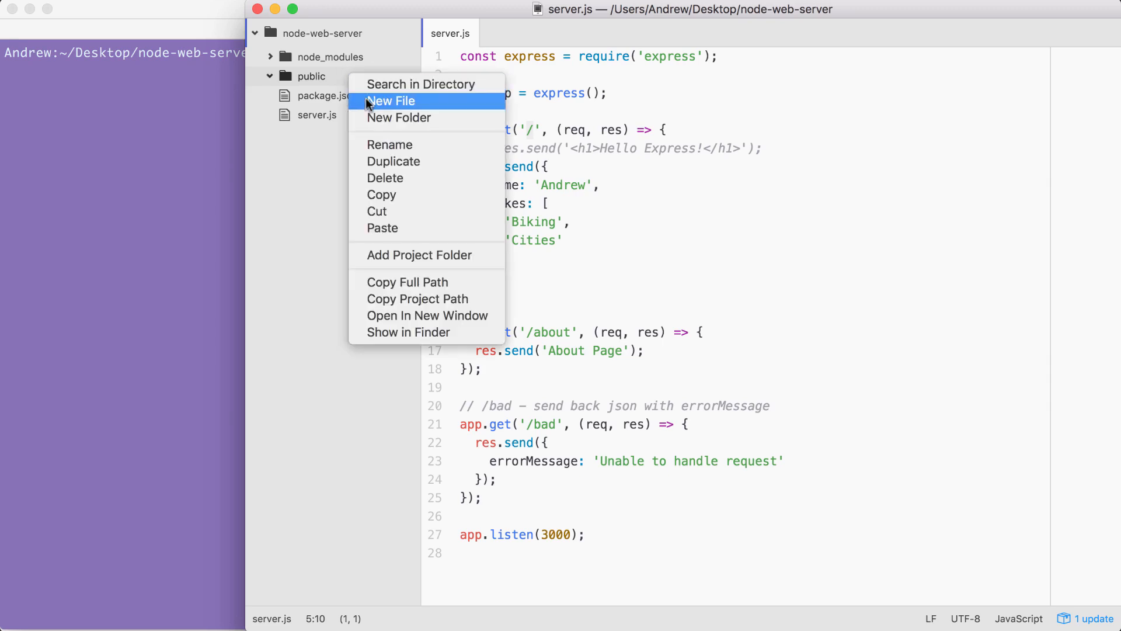
left_click(393, 101)
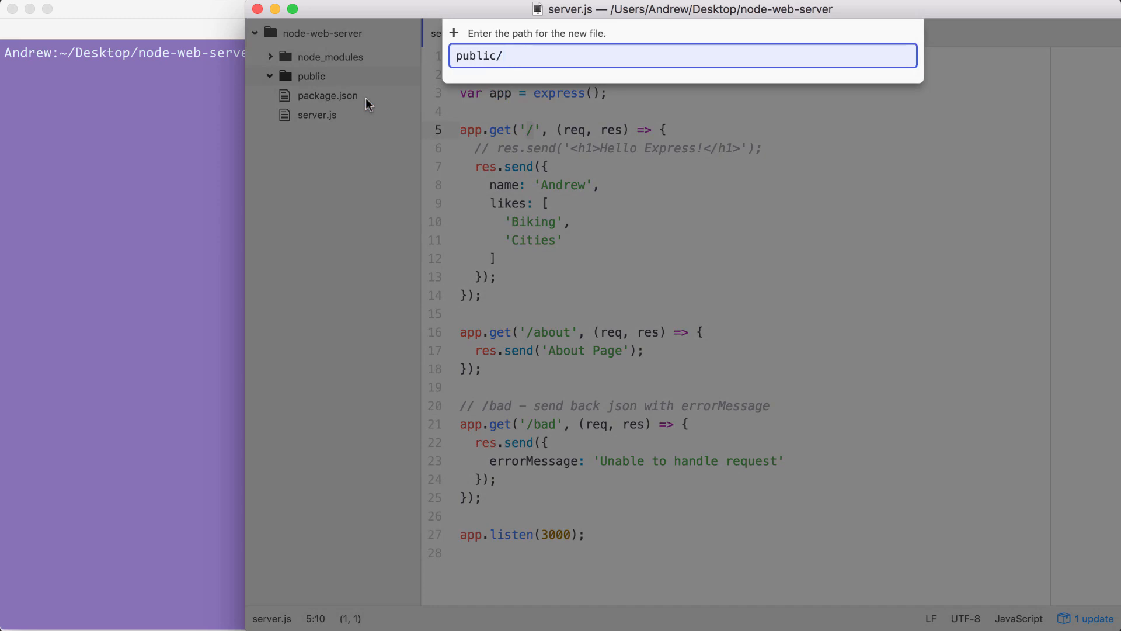
type("help")
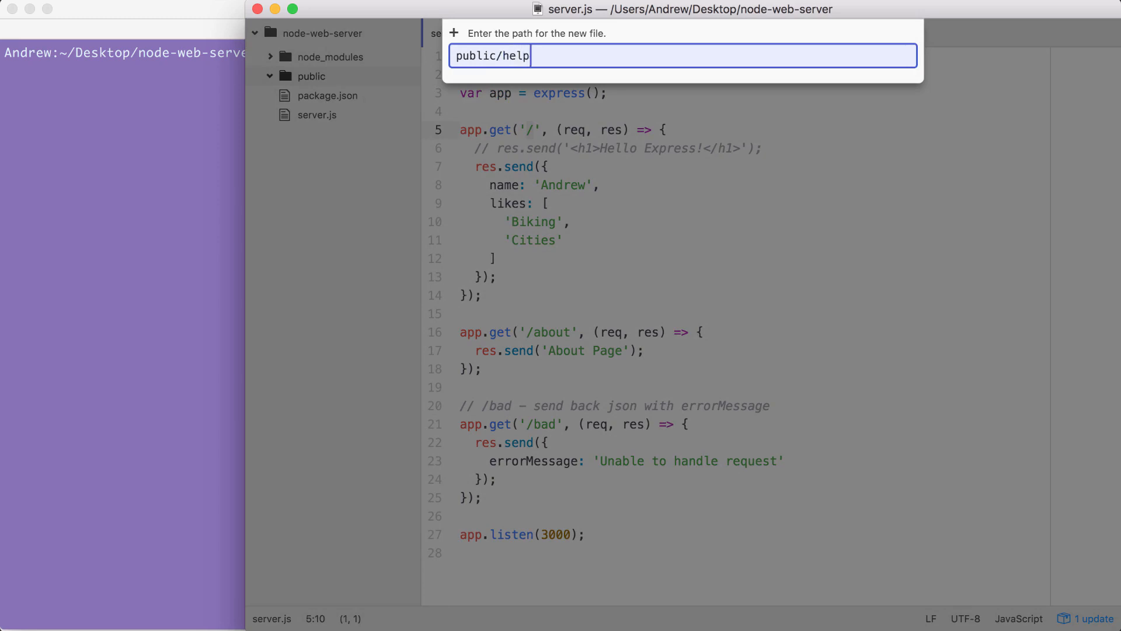
type(".html")
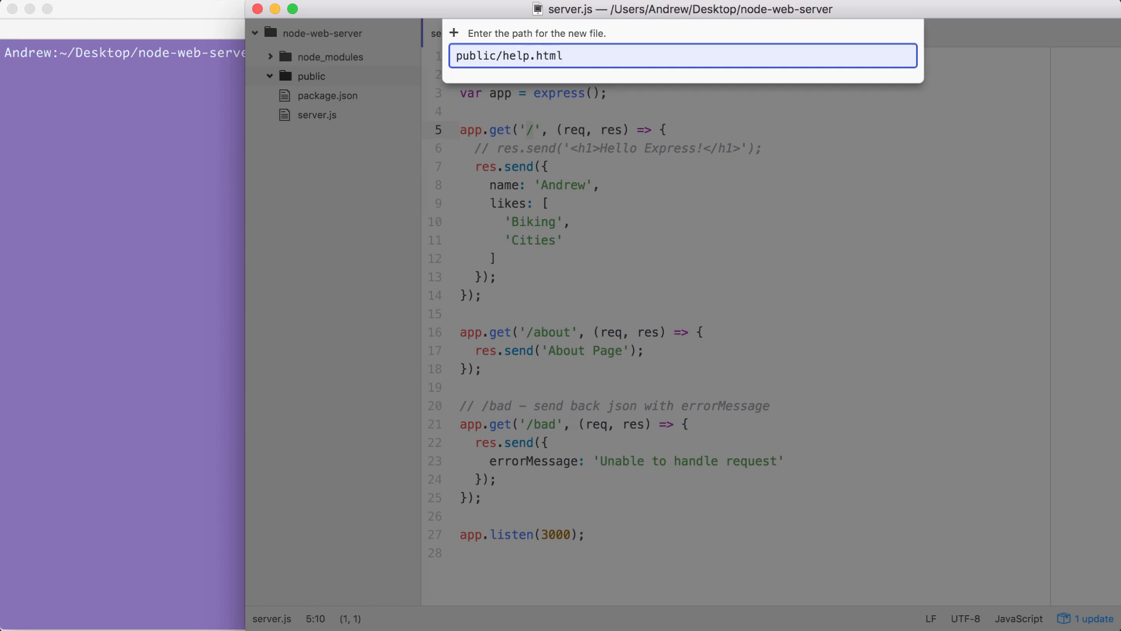
key("enter")
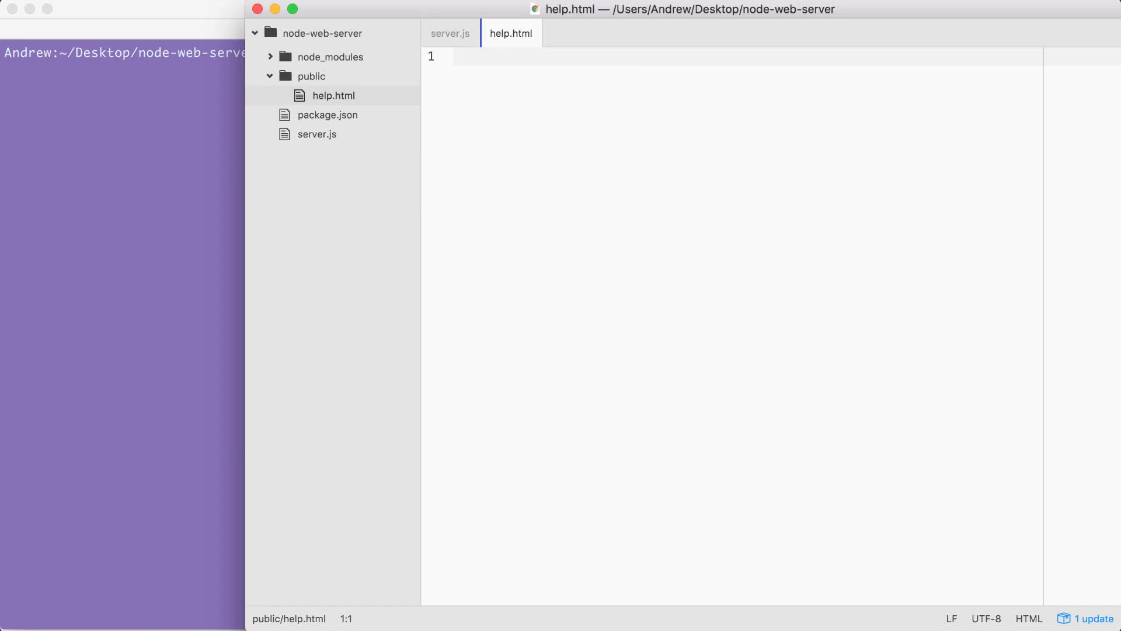
Begin help.html with the opening <! of the doctype declaration
left_click(453, 56)
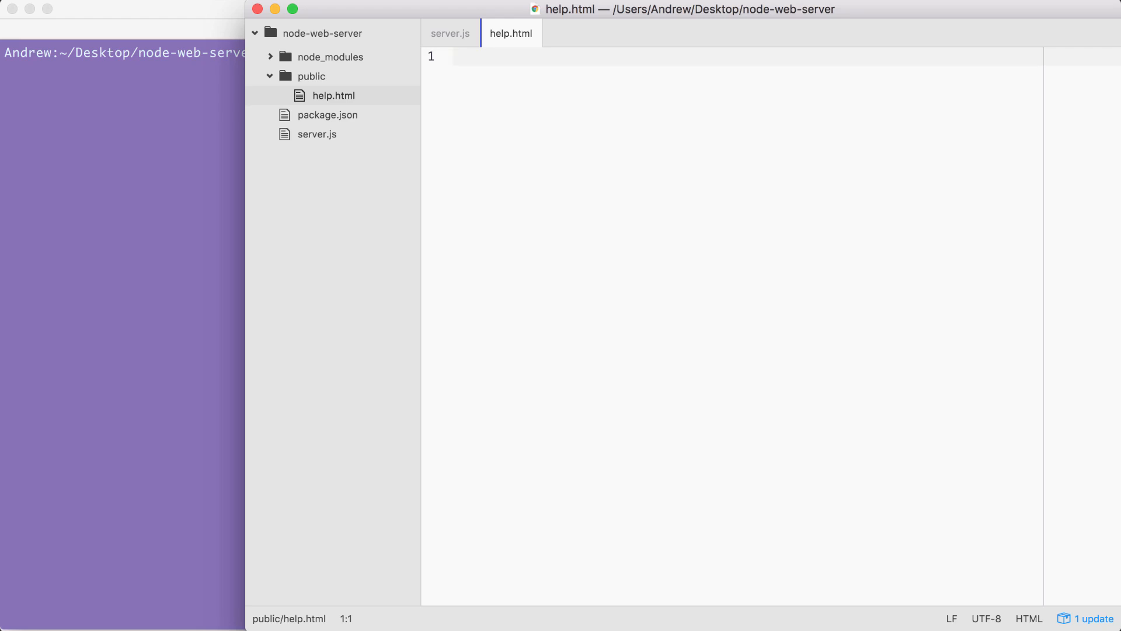
left_click(455, 56)
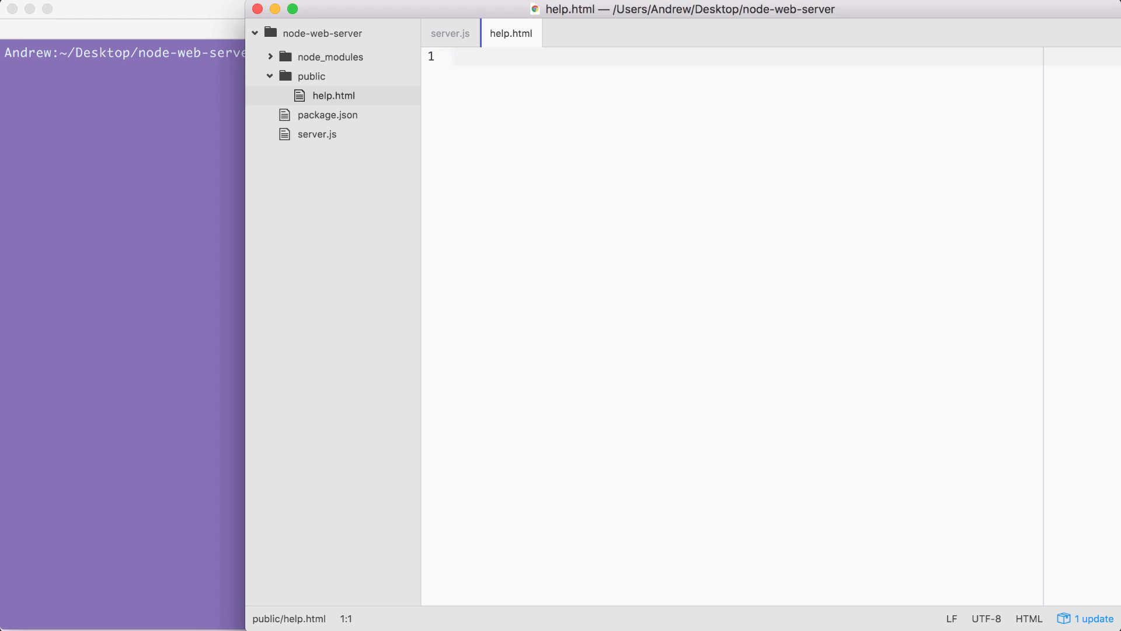
left_click(454, 56)
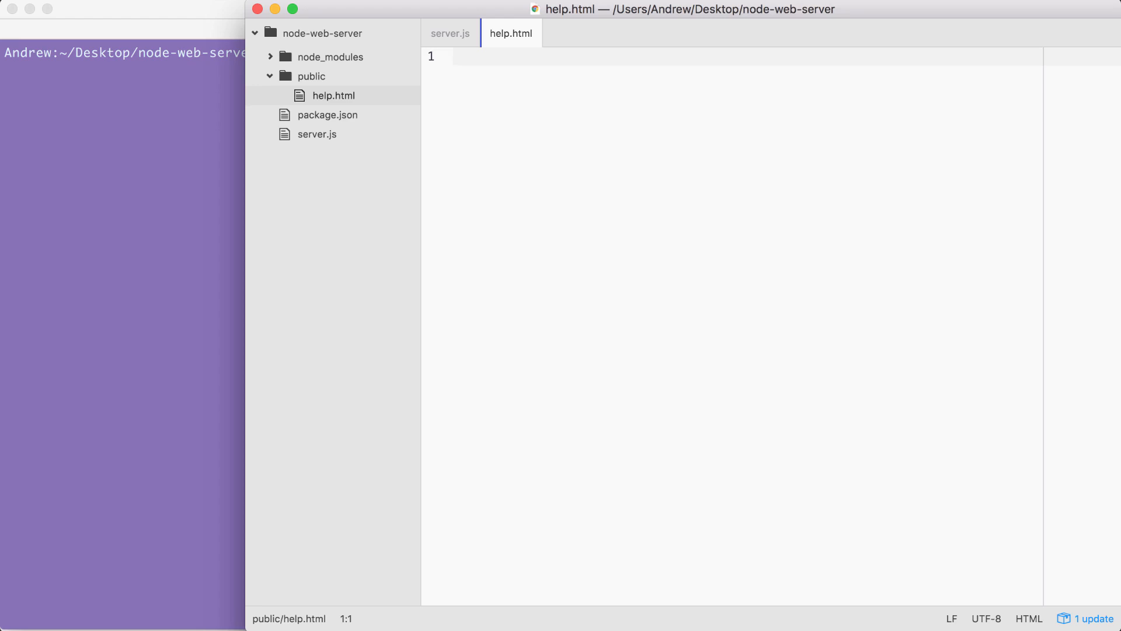
type("<!")
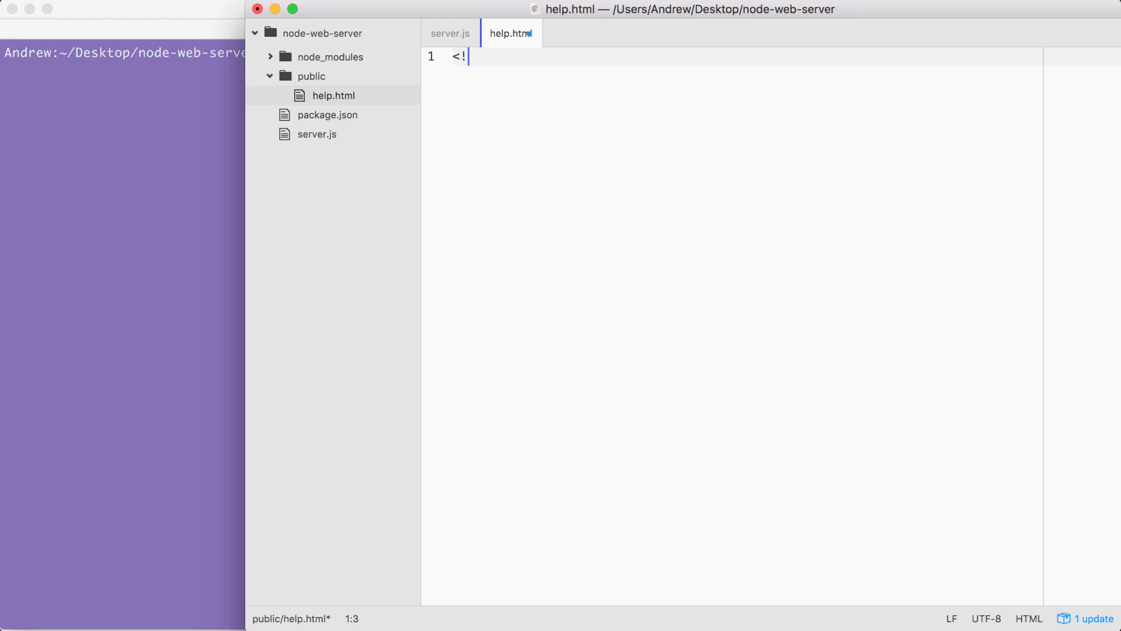
Complete <!DOCTYPE html> and add the <html></html> element below it
type("DOC")
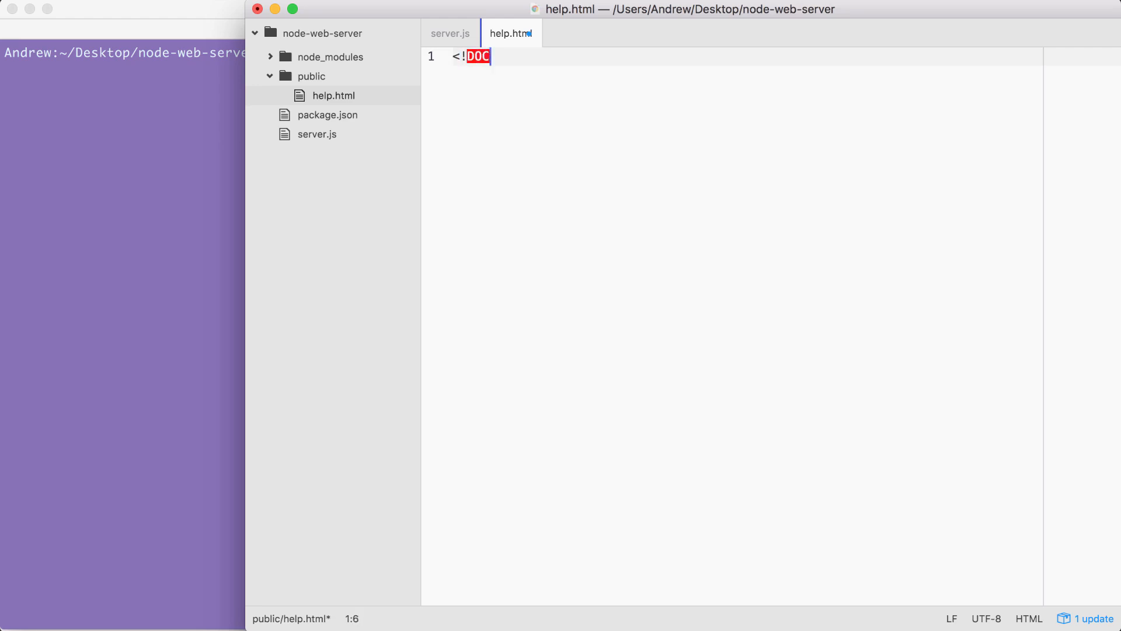
type("TYPE html")
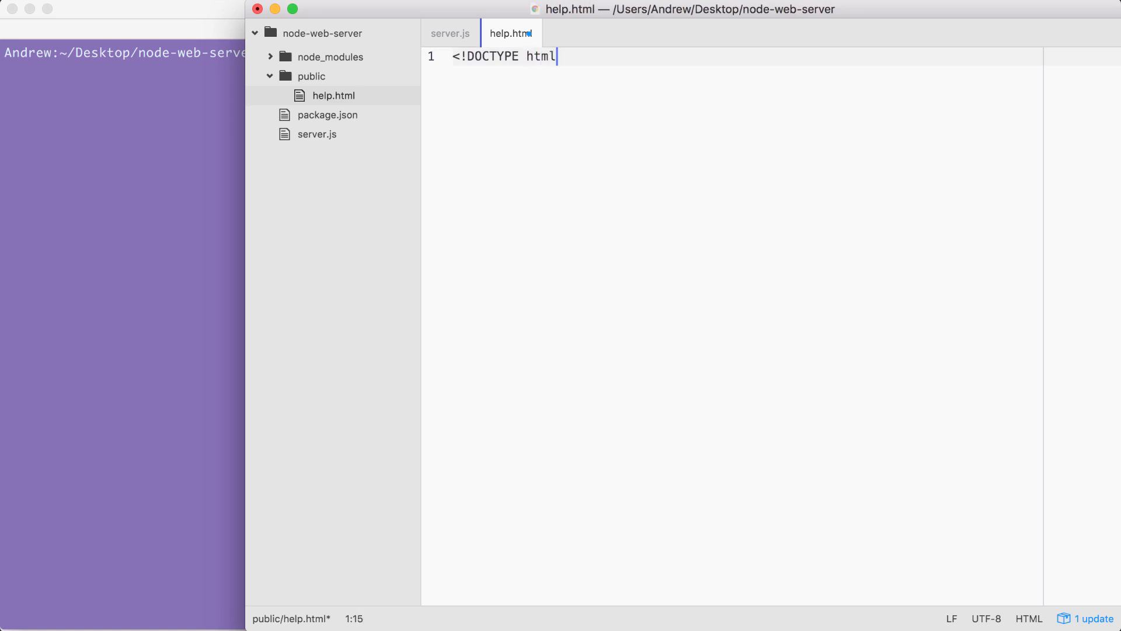
type(">")
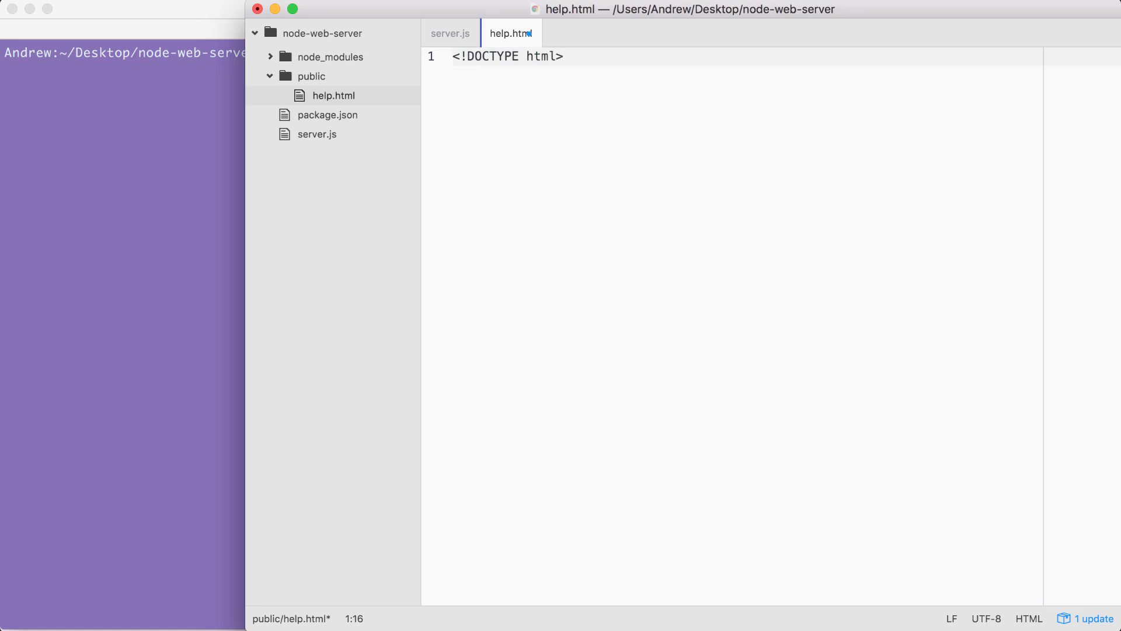
key("enter")
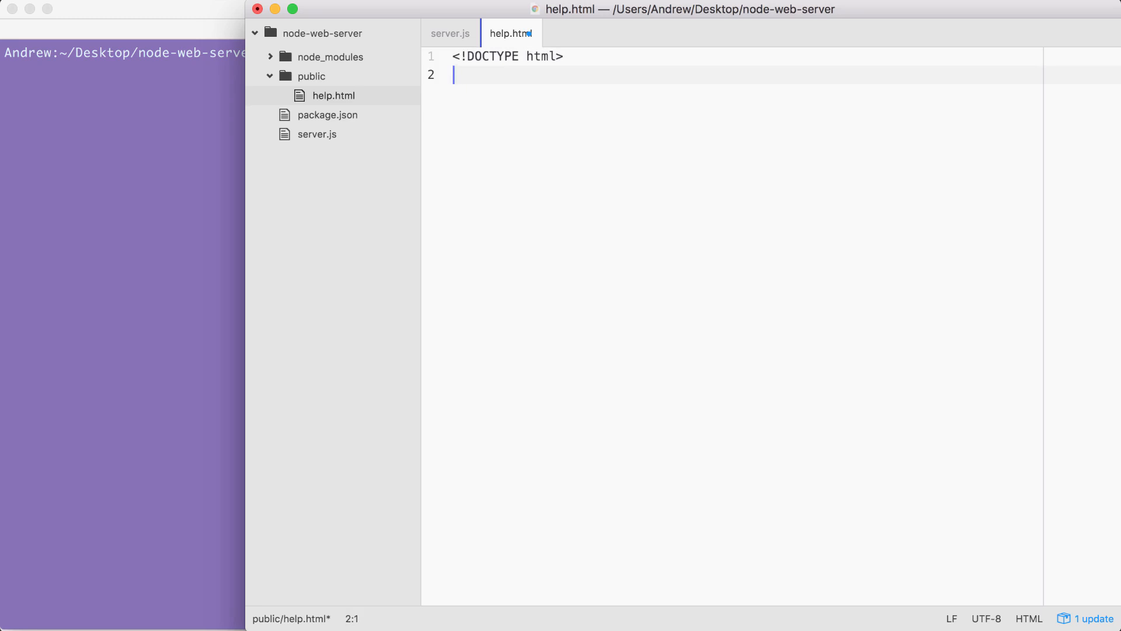
type("<html>")
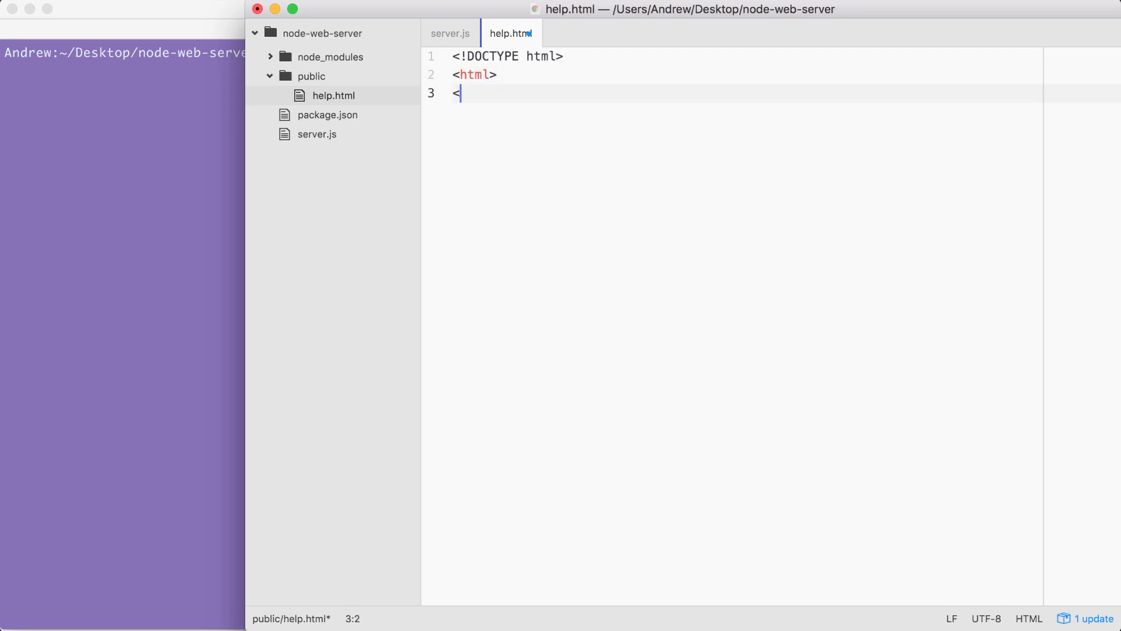
type("/html>")
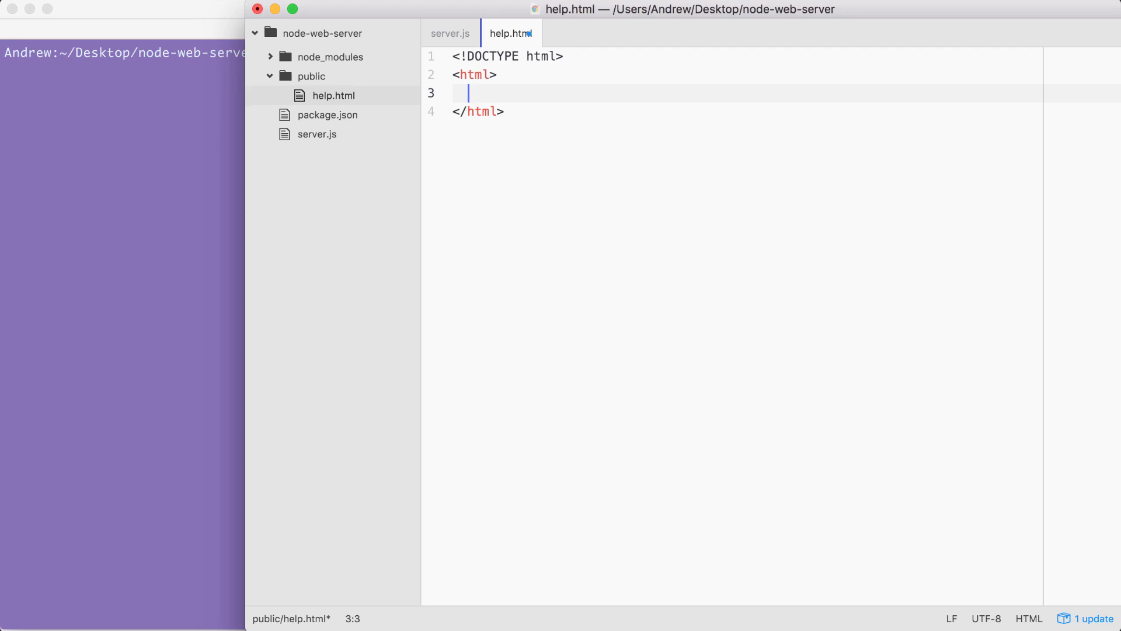
Add an empty <head></head> element inside html
type("<")
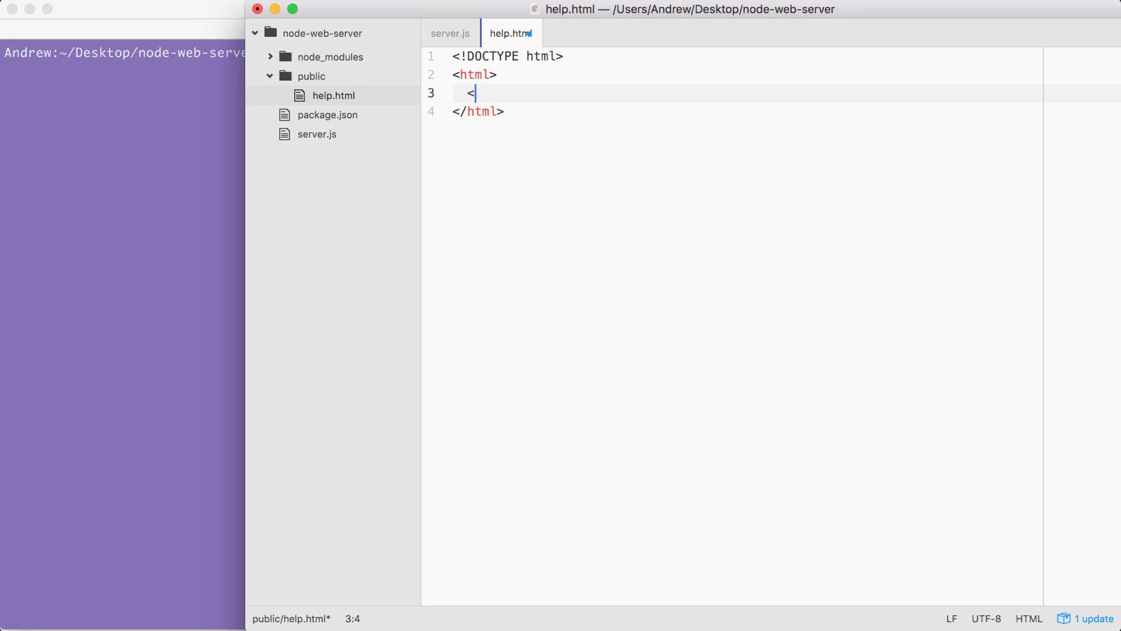
type("head")
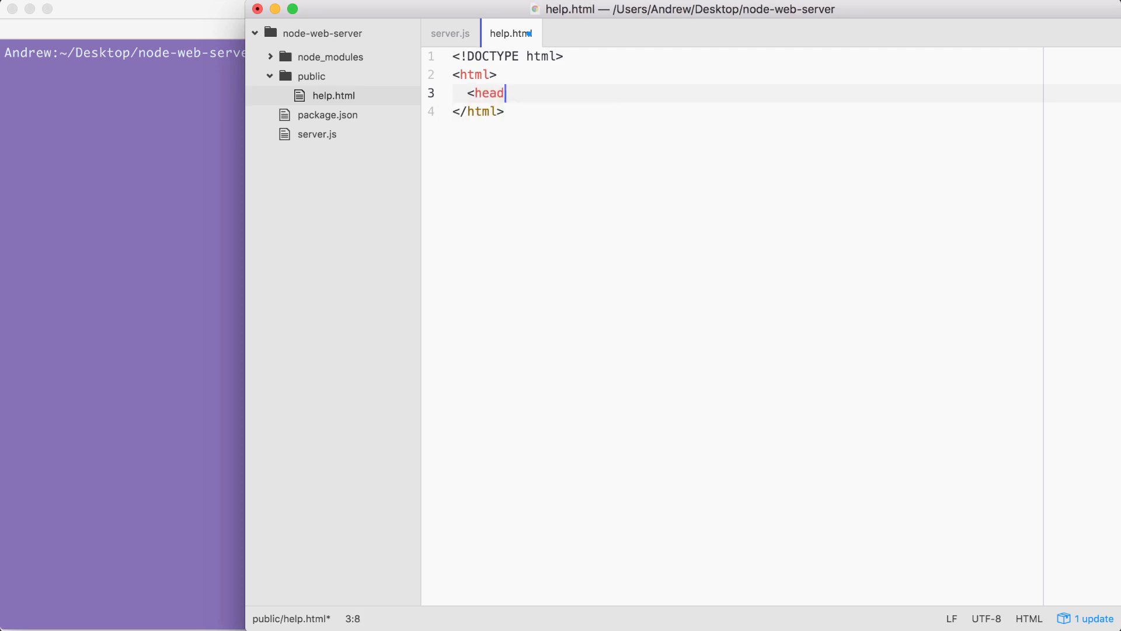
type(">,")
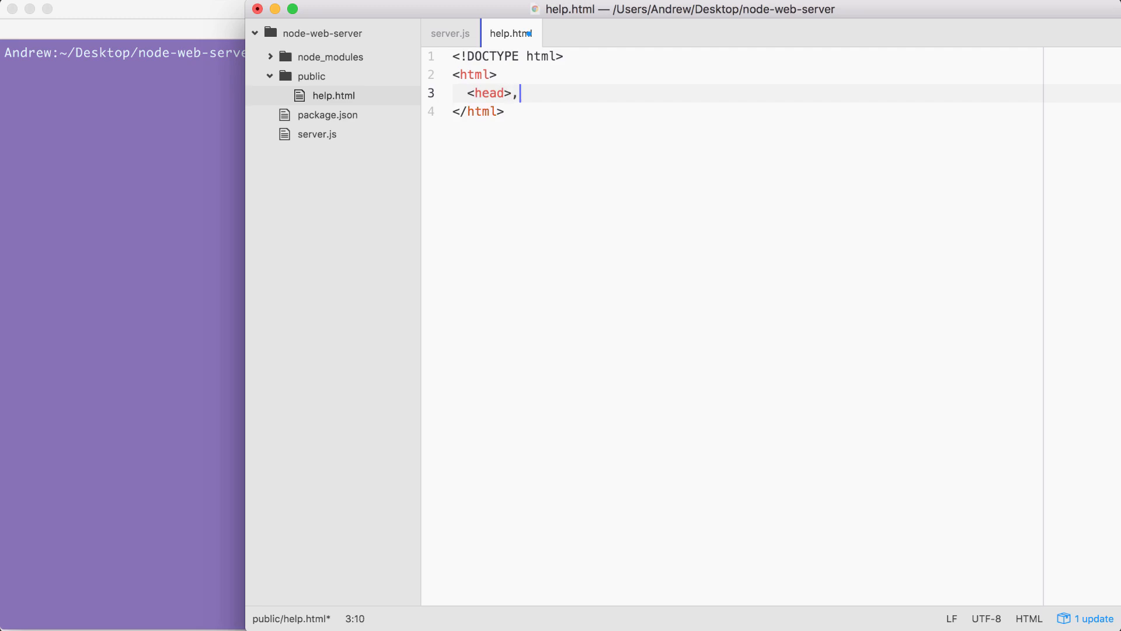
type("</head>")
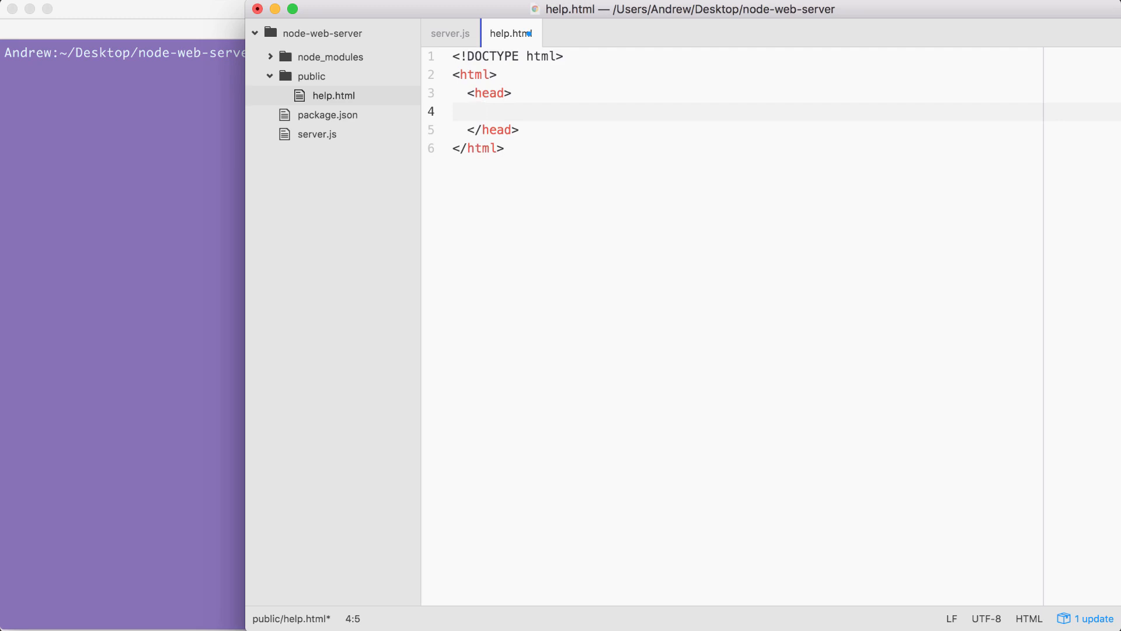
Add <meta charset="utf-8"> inside the head
type("<meta >")
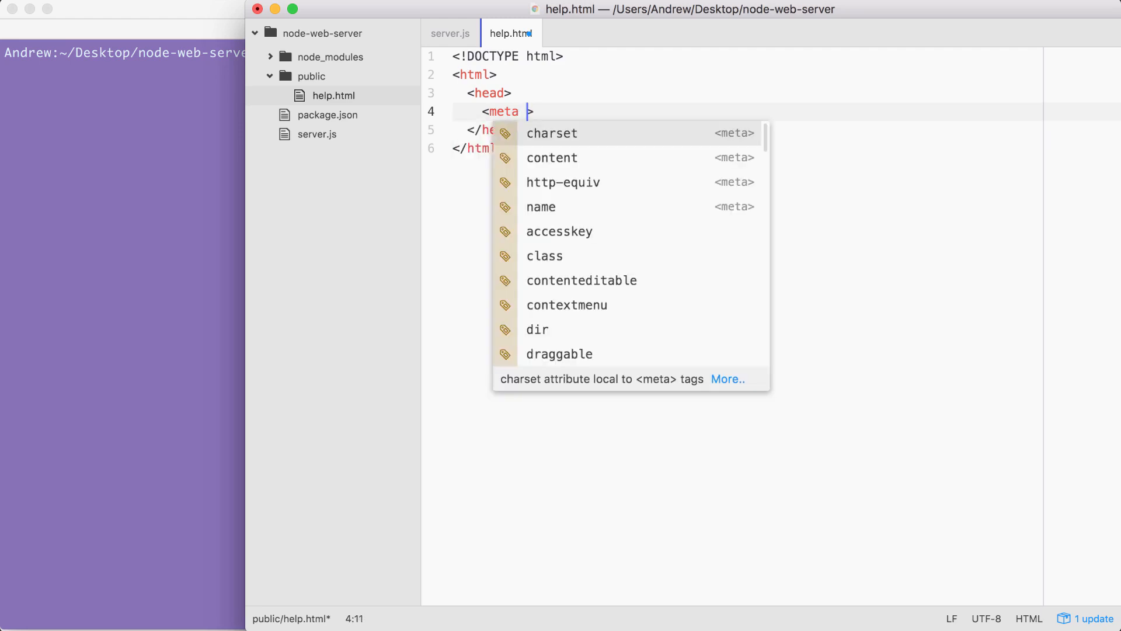
type("charset=\"")
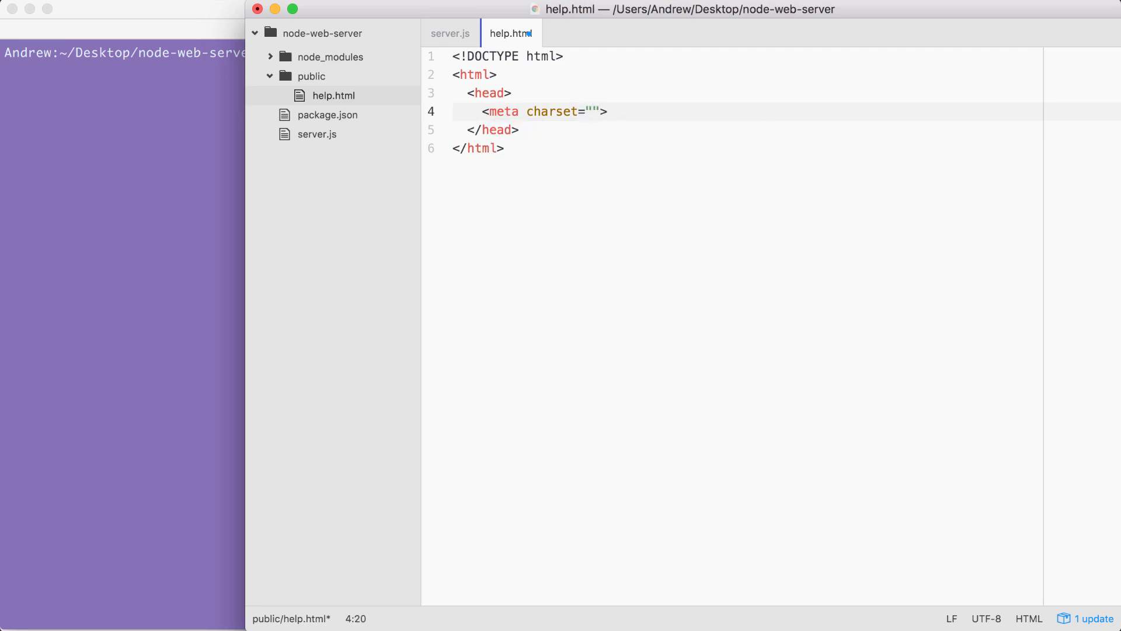
type("utf")
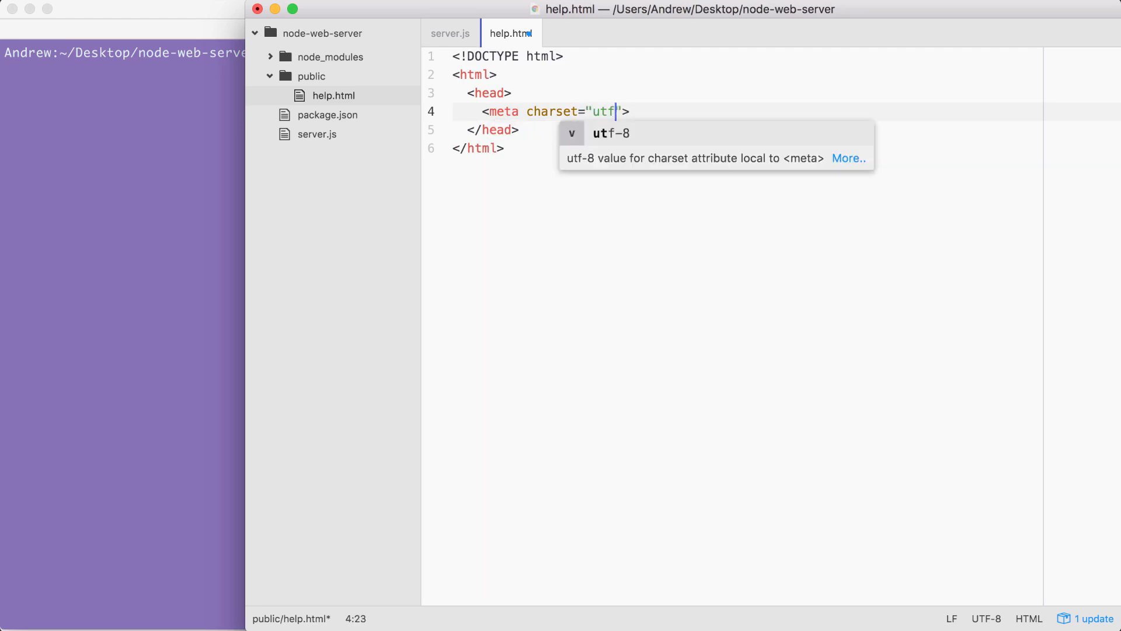
key("Tab")
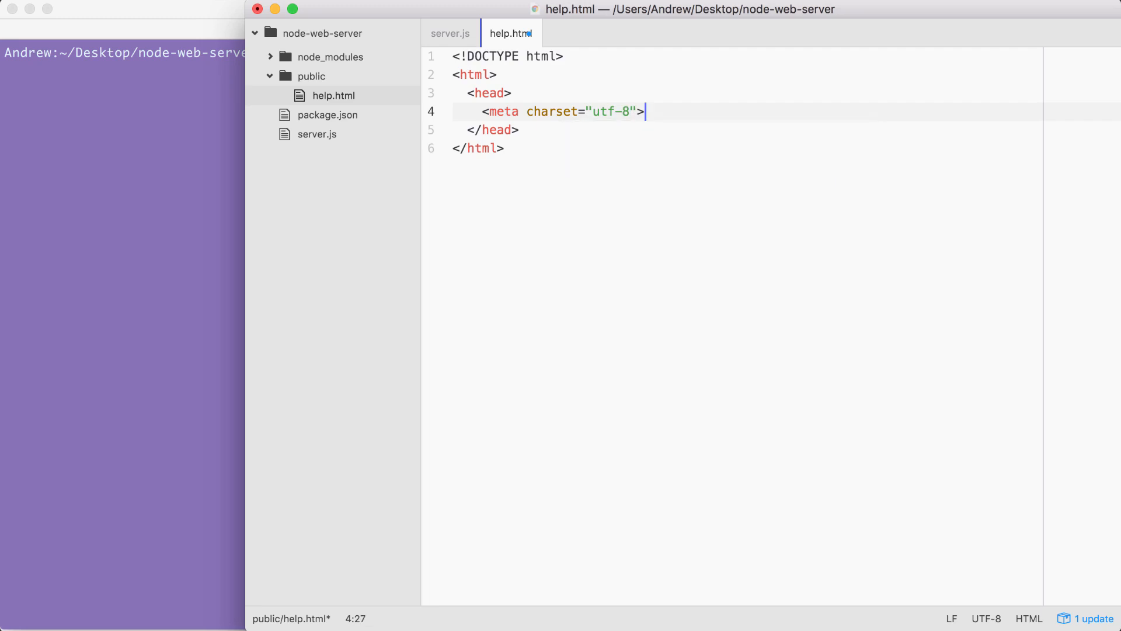
key("enter")
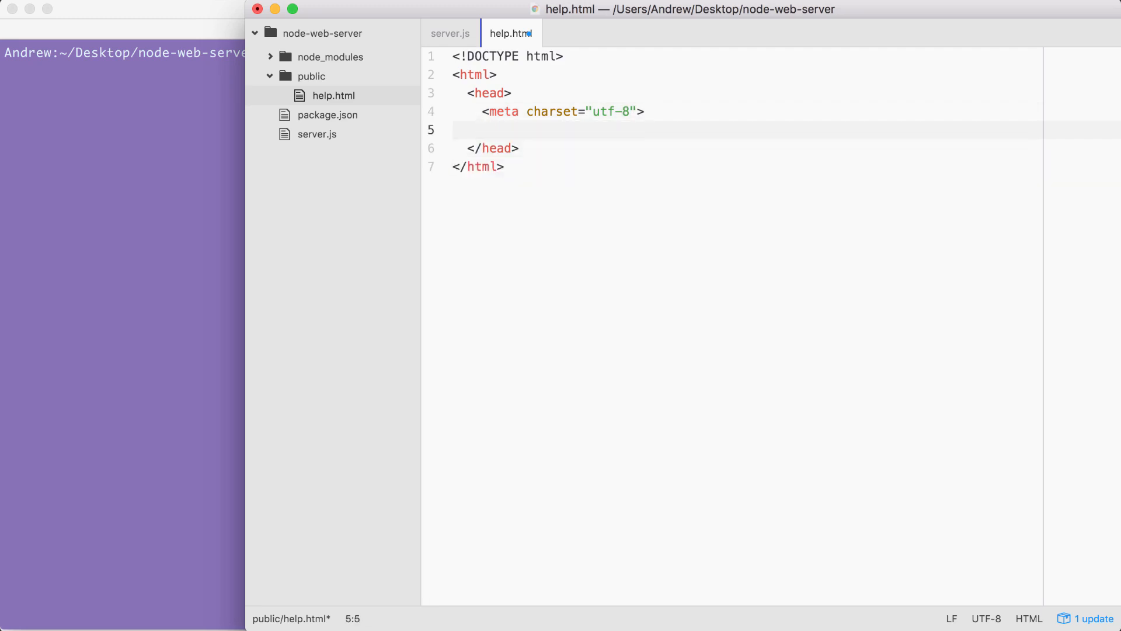
Add <title>Help Page</title> and a blank line after the head
type("<title>")
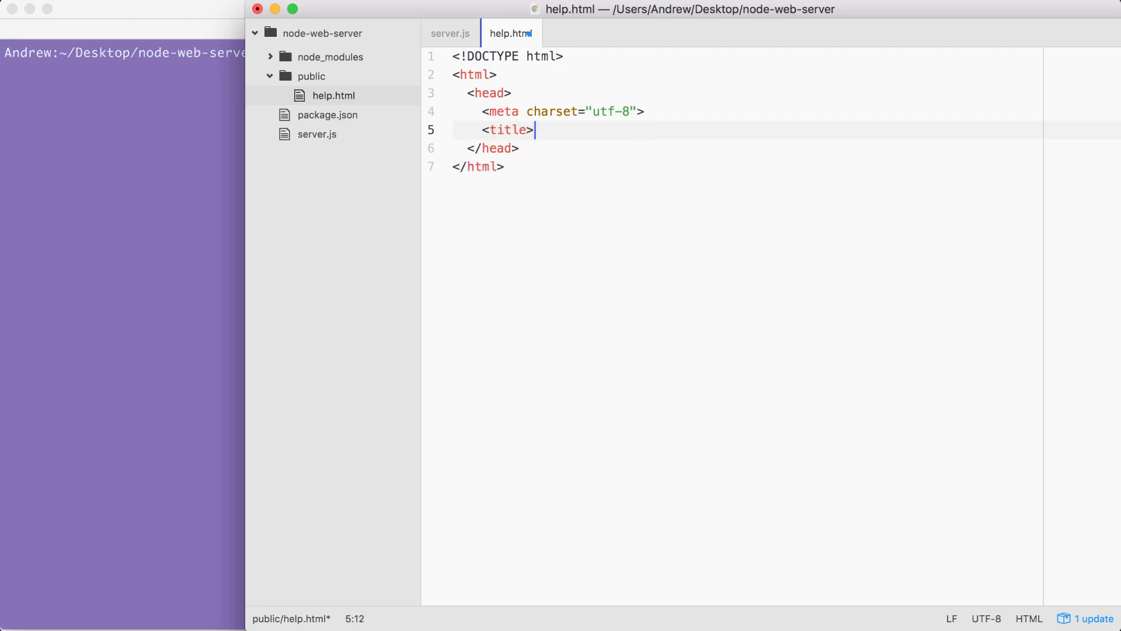
type("</title>")
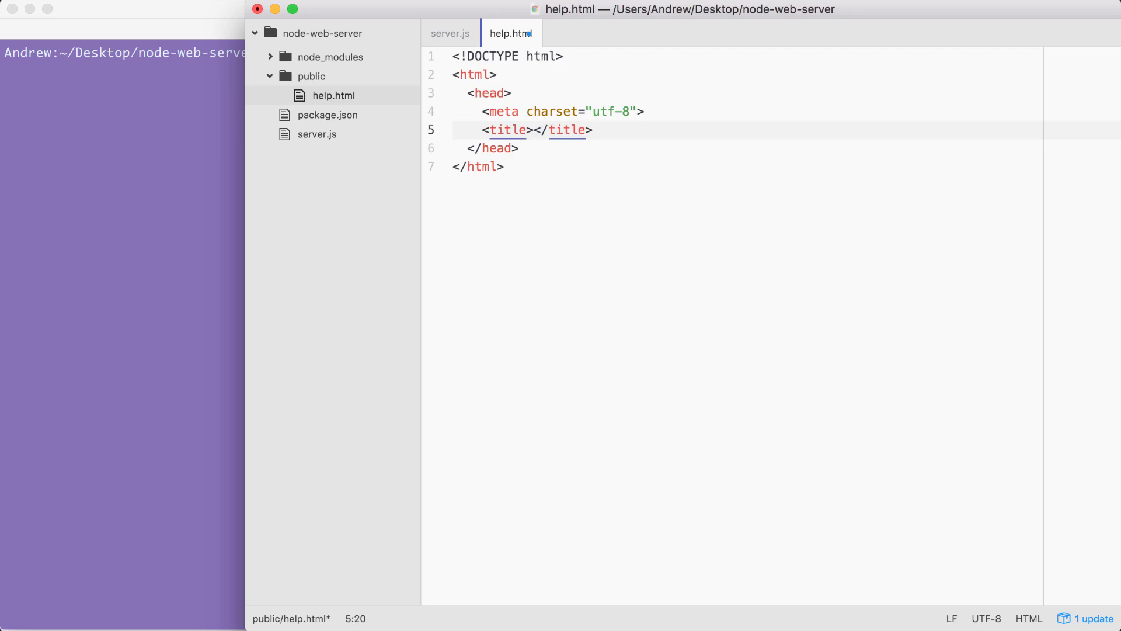
type("Help Page")
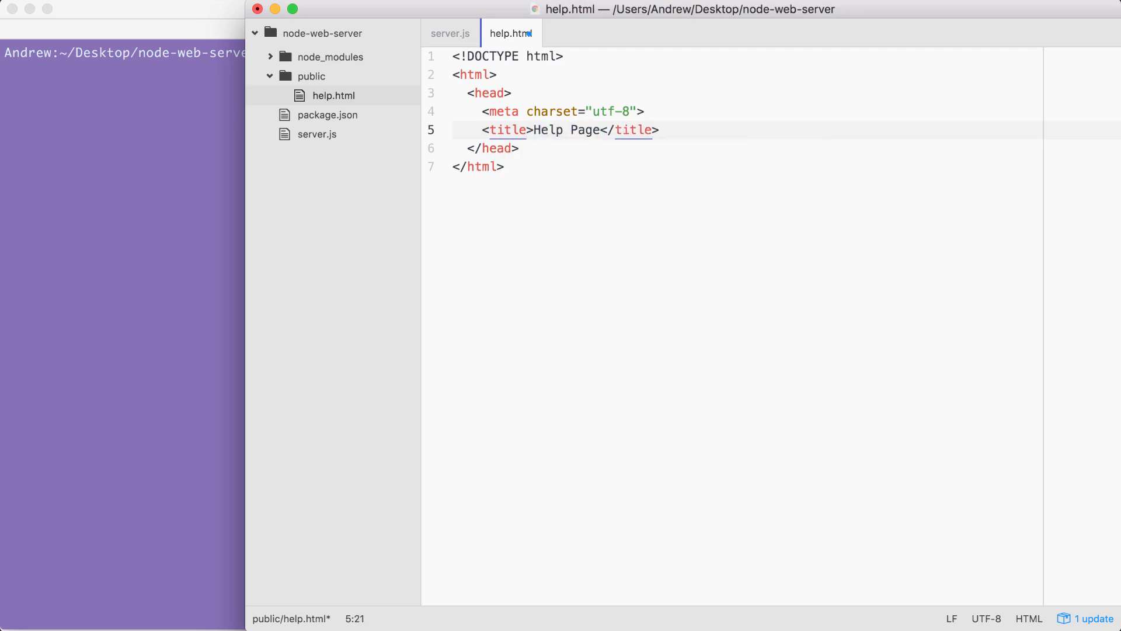
key("enter")
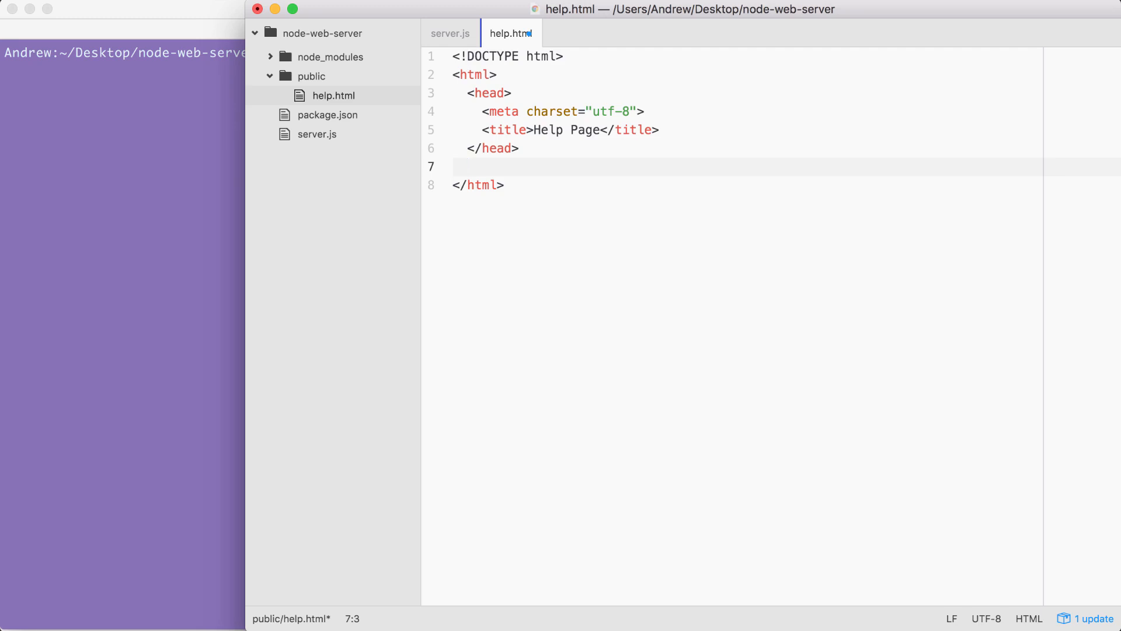
Add a <body> element containing <h1>Help Page</h1>
type("<body>")
type("</")
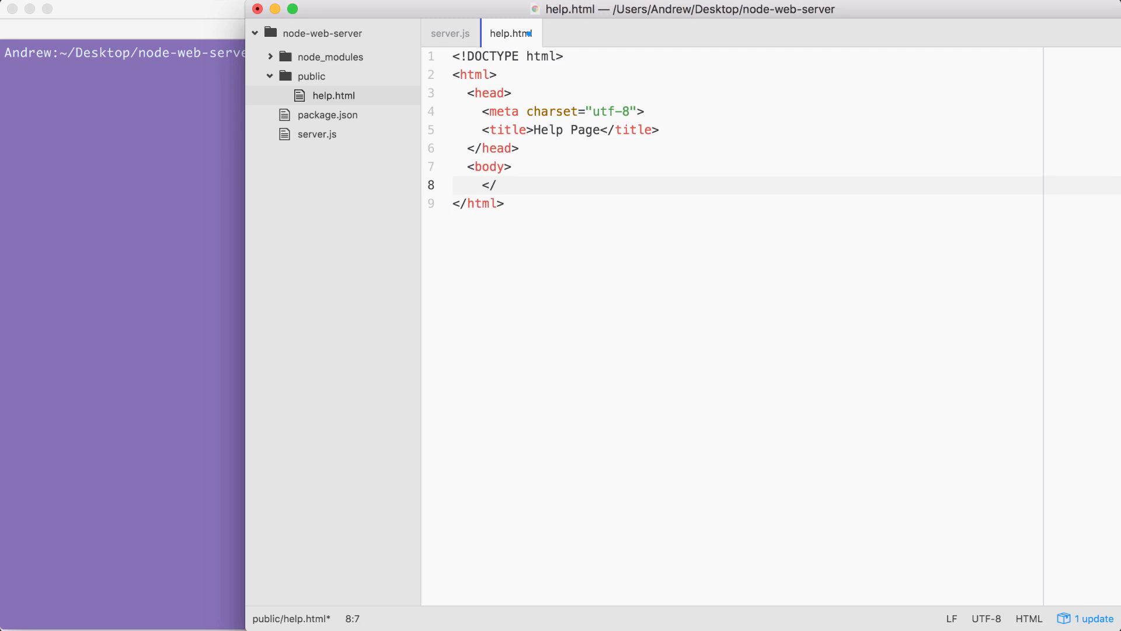
type("body>")
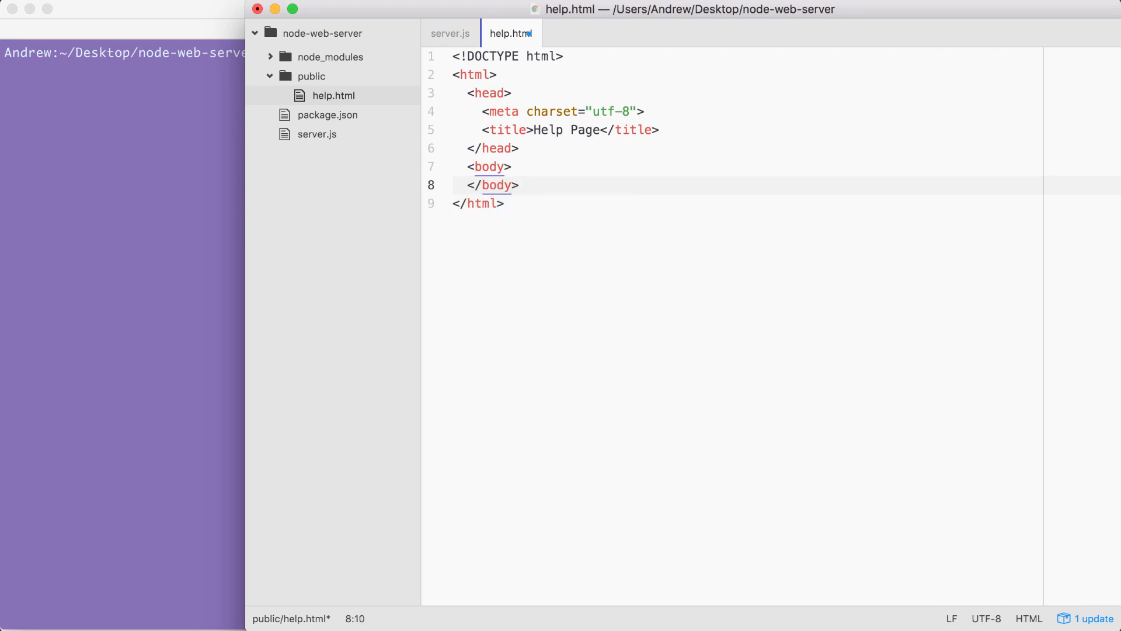
key("enter")
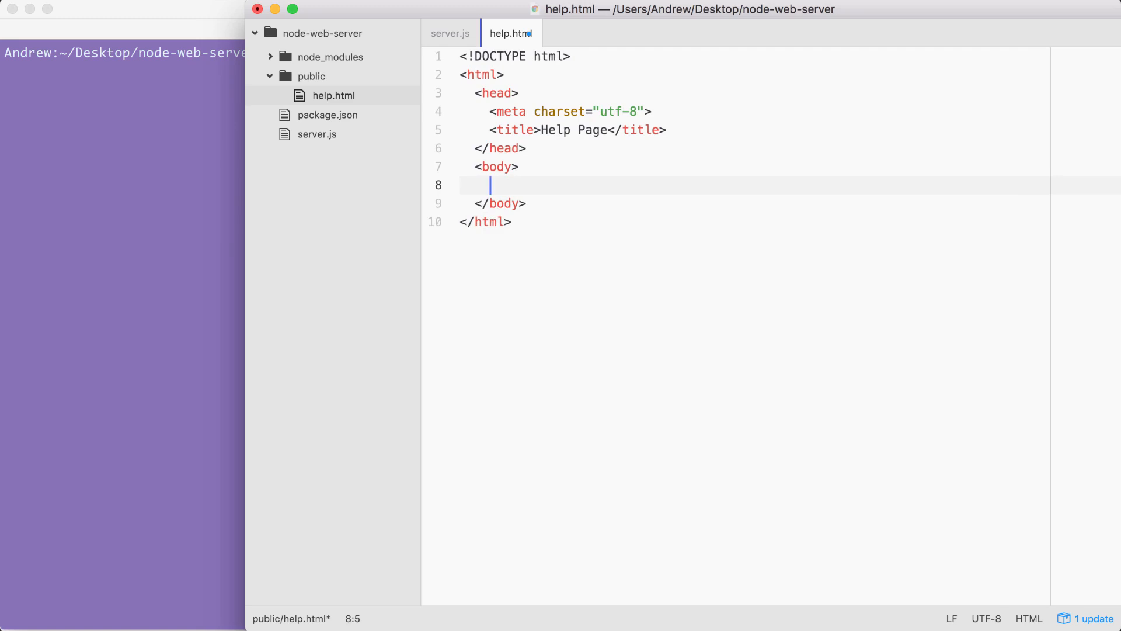
type("<h1>")
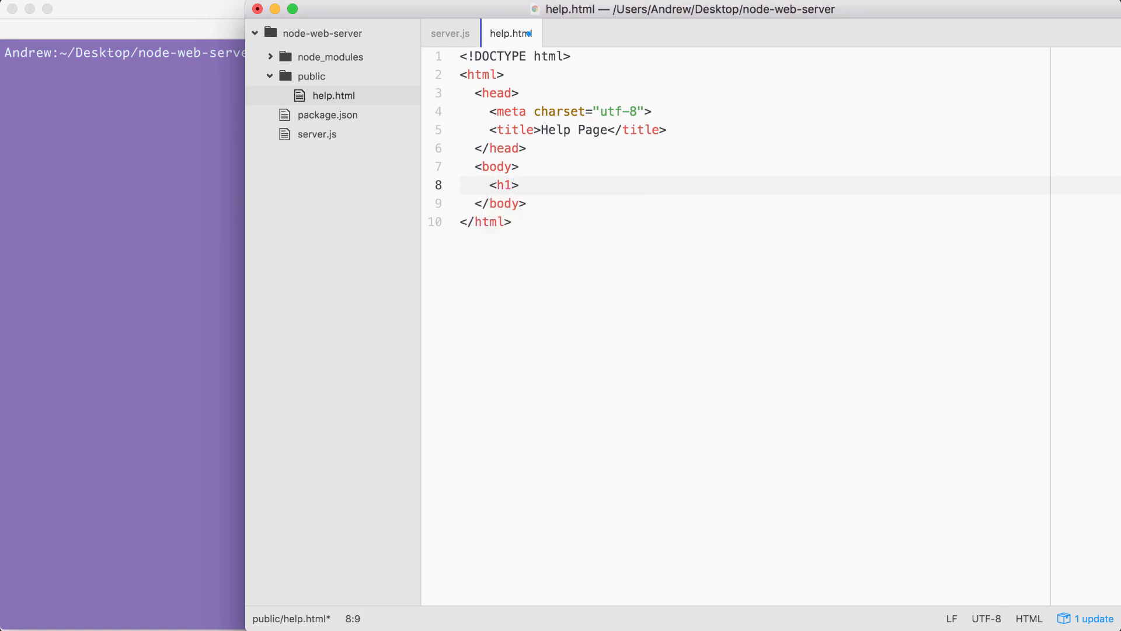
type("Help Page<")
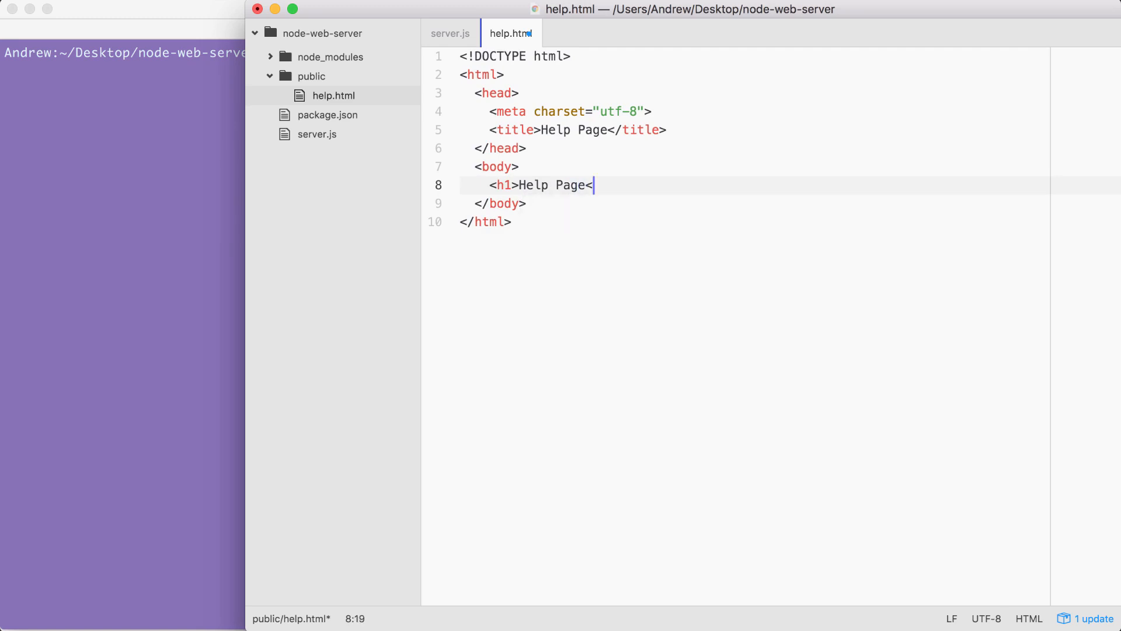
type("/h1>")
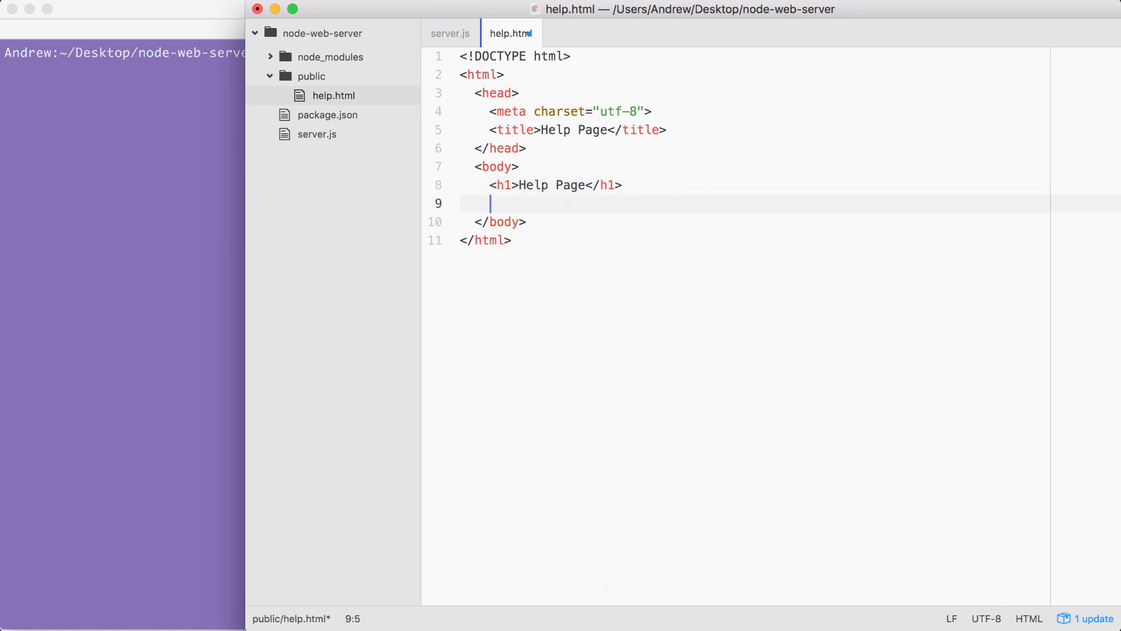
Add the paragraph <p>Some text here</p> below the heading
type("<p.")
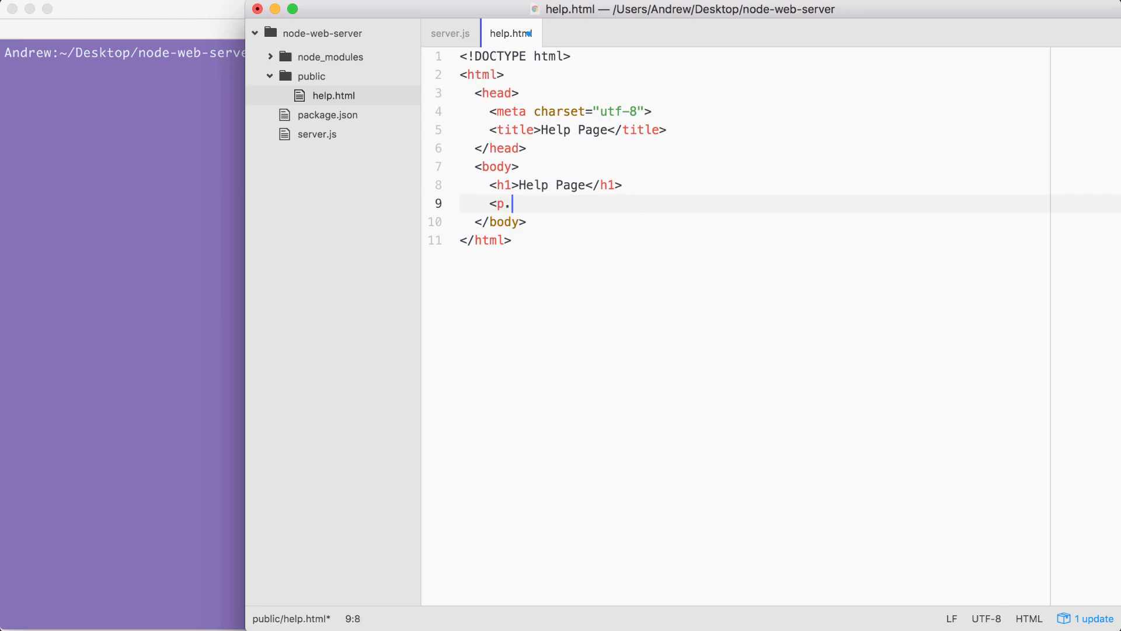
type("Some text here<")
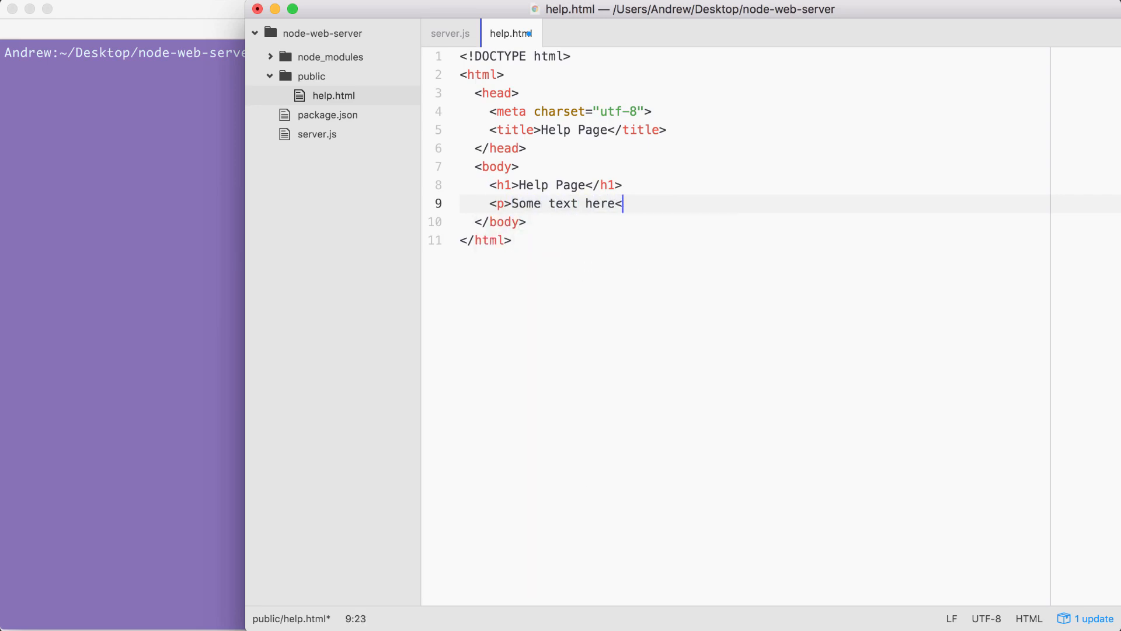
type("/p>")
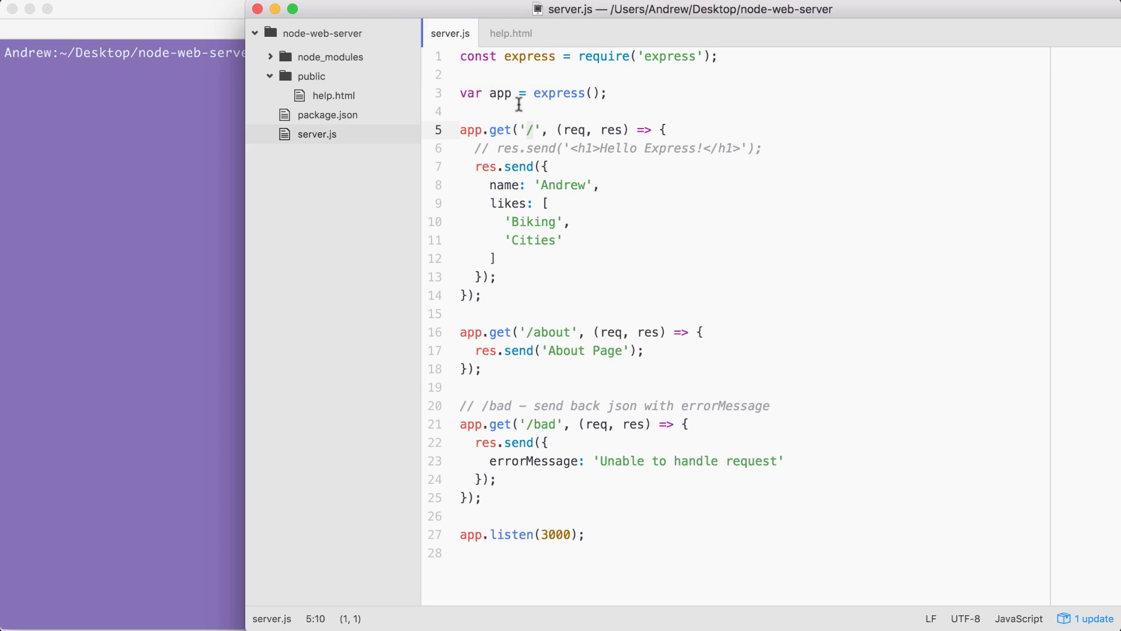
Place the cursor on the blank line after var app = express() in server.js
left_click(465, 111)
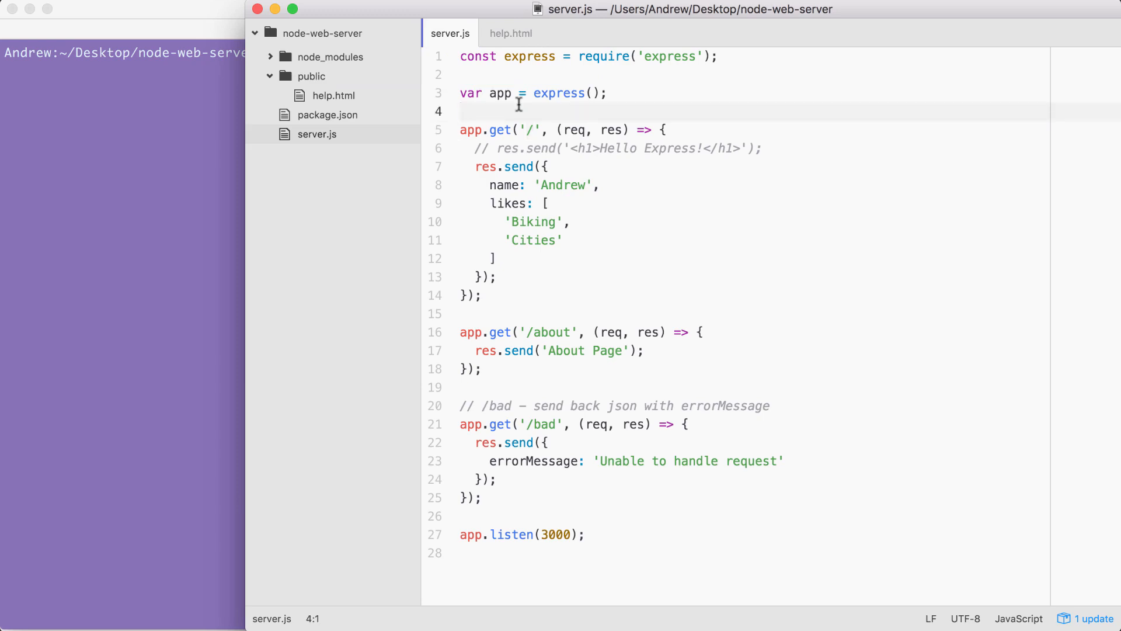
left_click(461, 112)
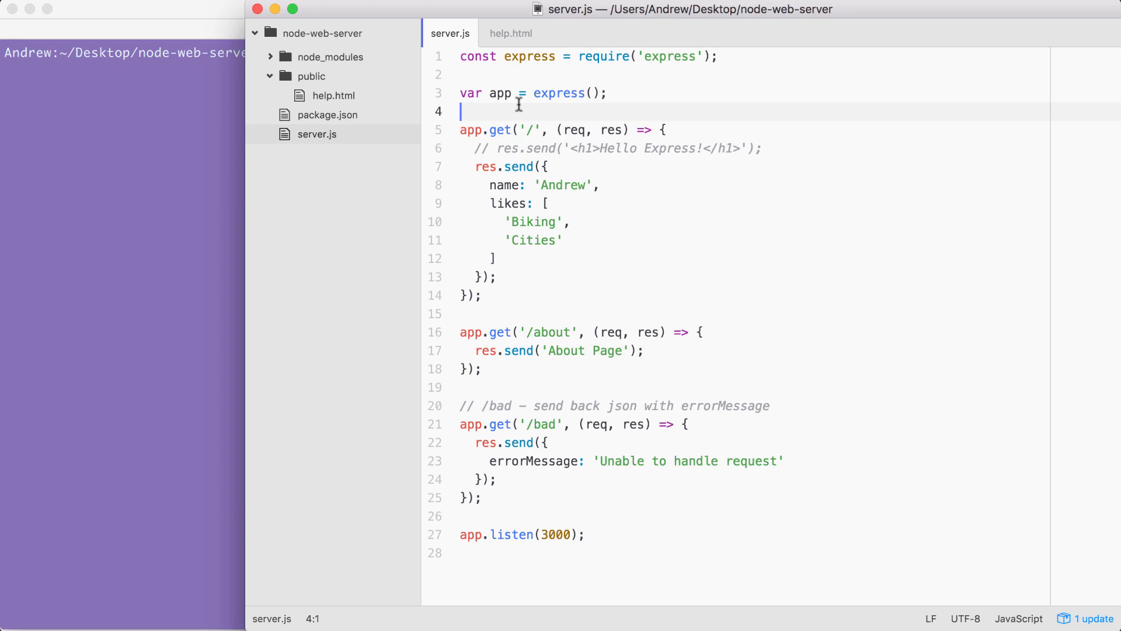
Add an empty app.use(); call on its own line before the routes
key("enter")
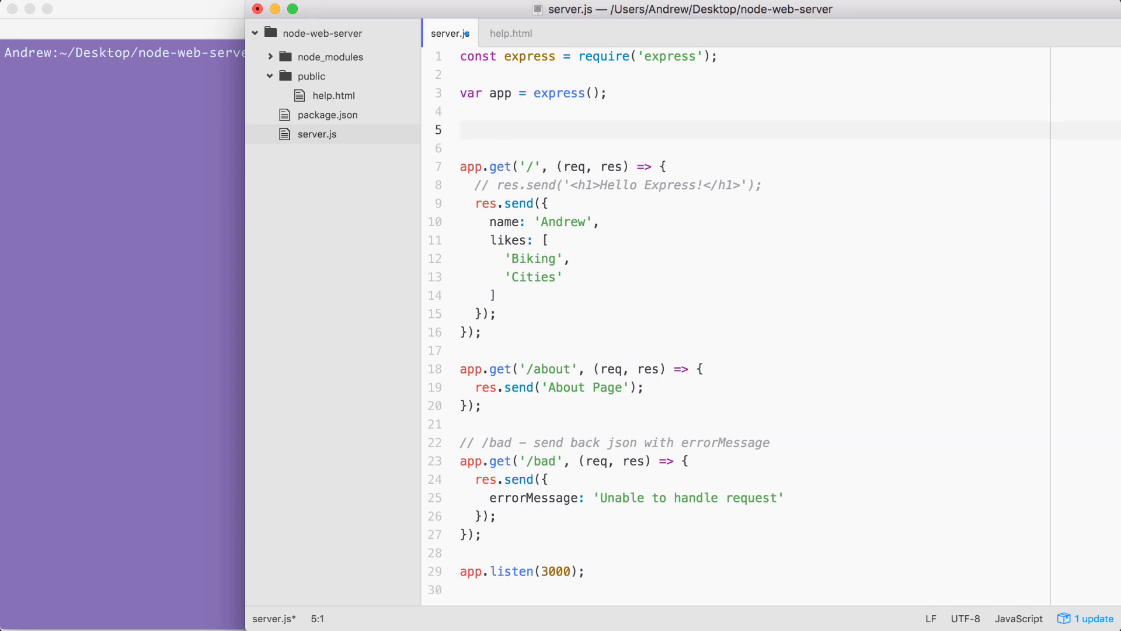
type("app.use")
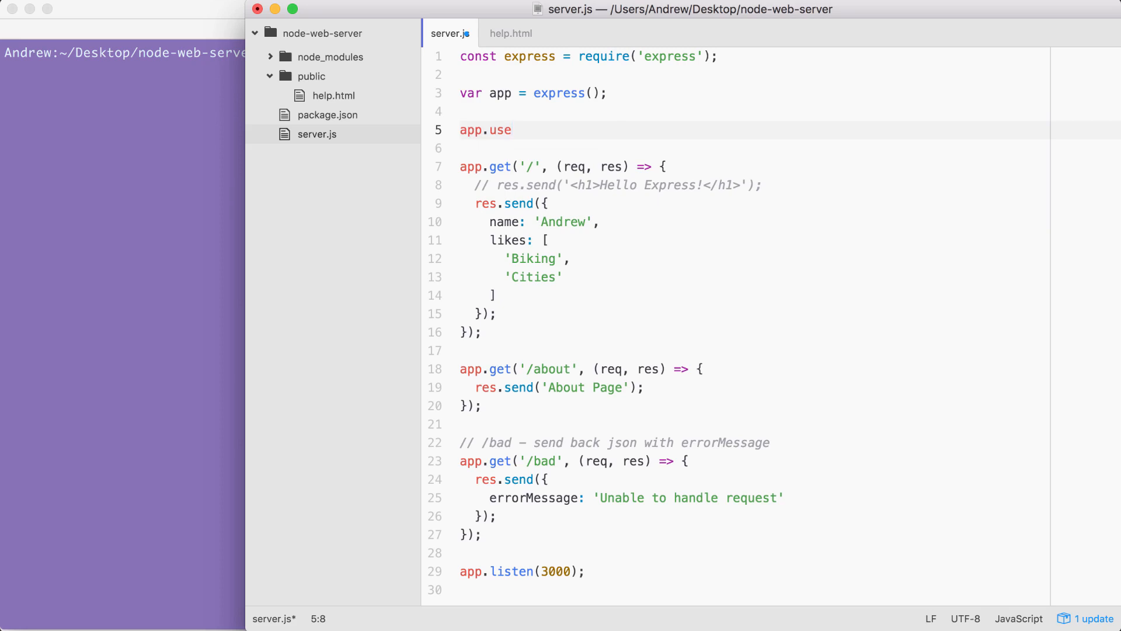
type("()")
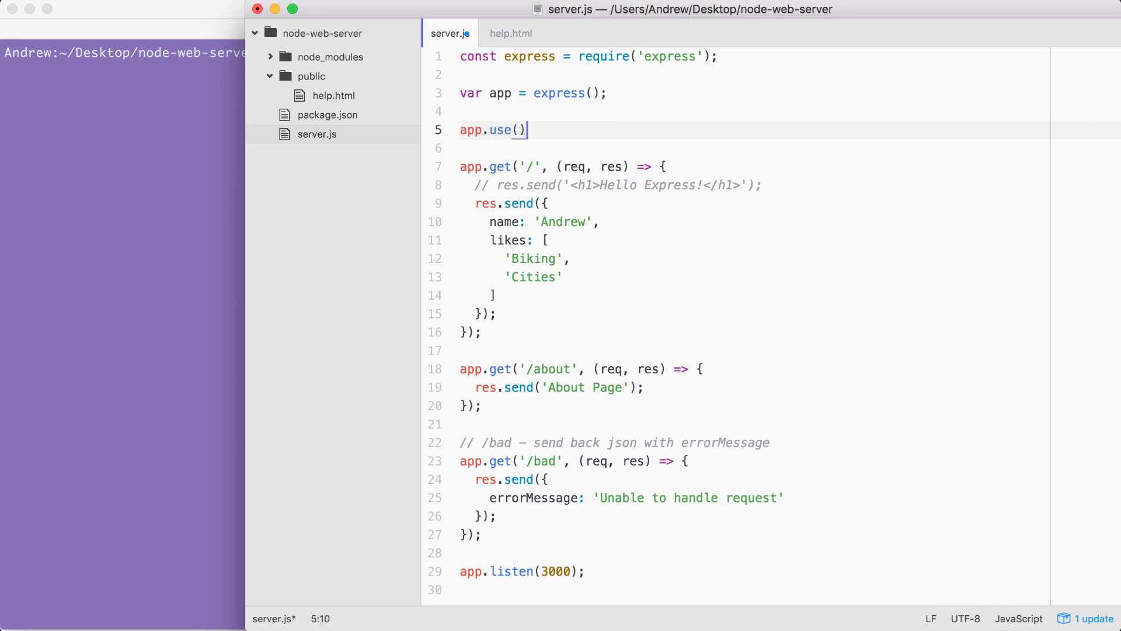
type(";")
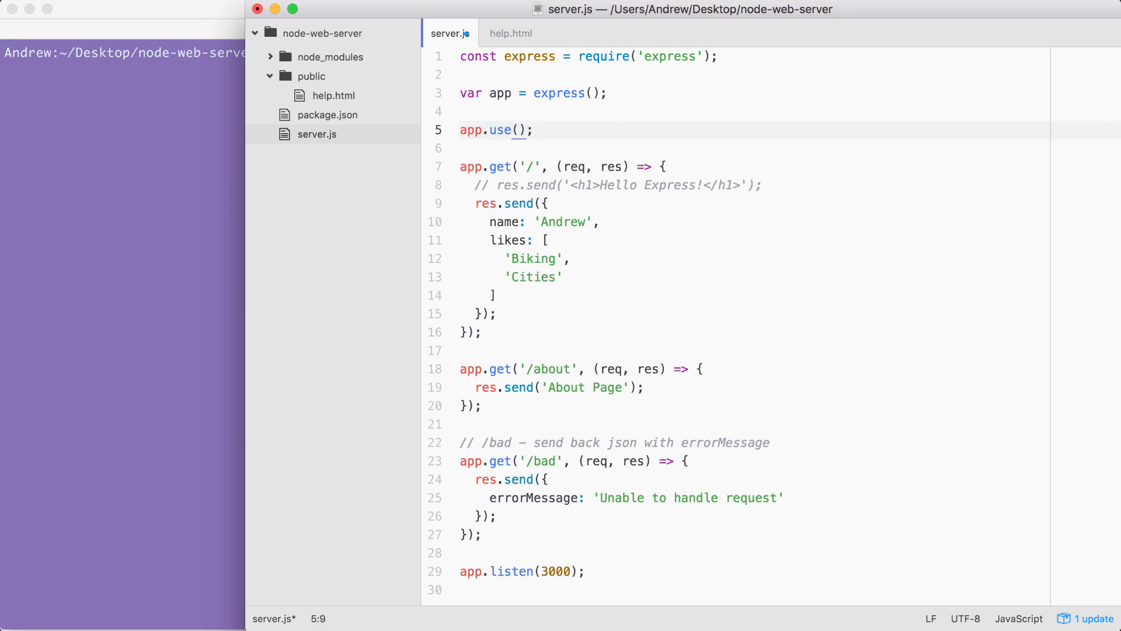
mouse_move(535, 56)
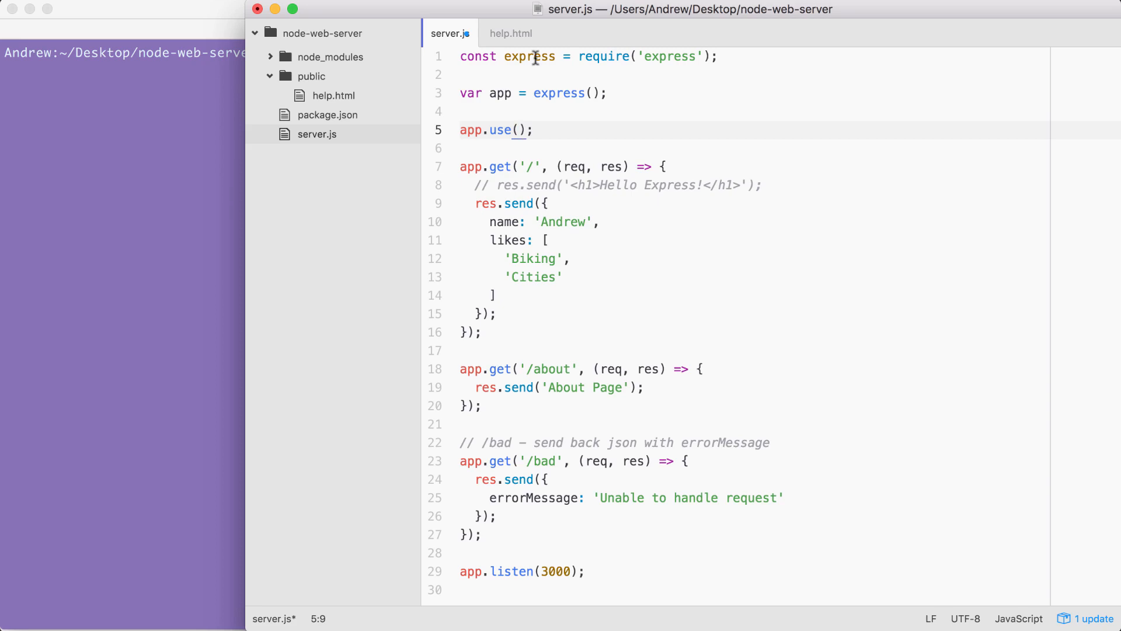
Fill app.use with express.static(__dirname + '/public') and save server.js
type("express")
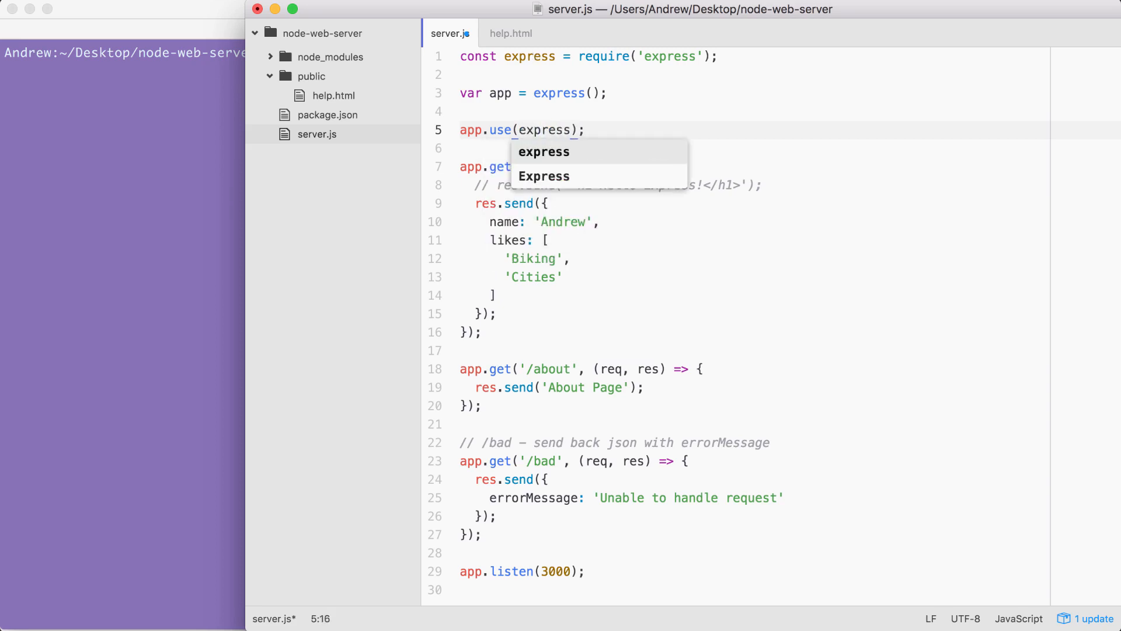
type(".static")
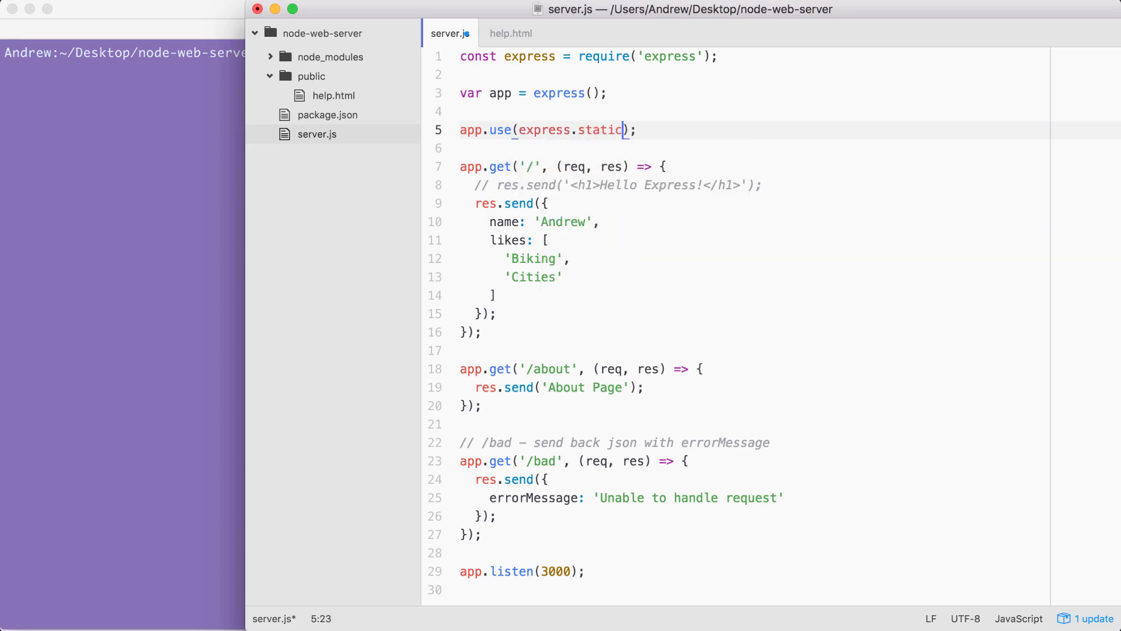
type("()")
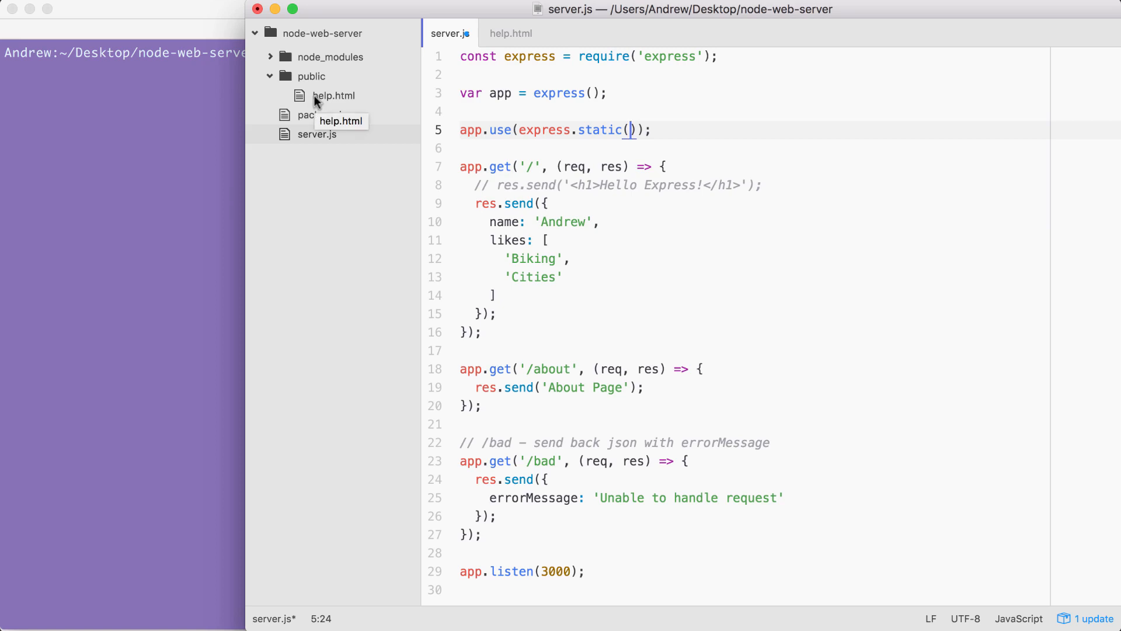
mouse_move(313, 77)
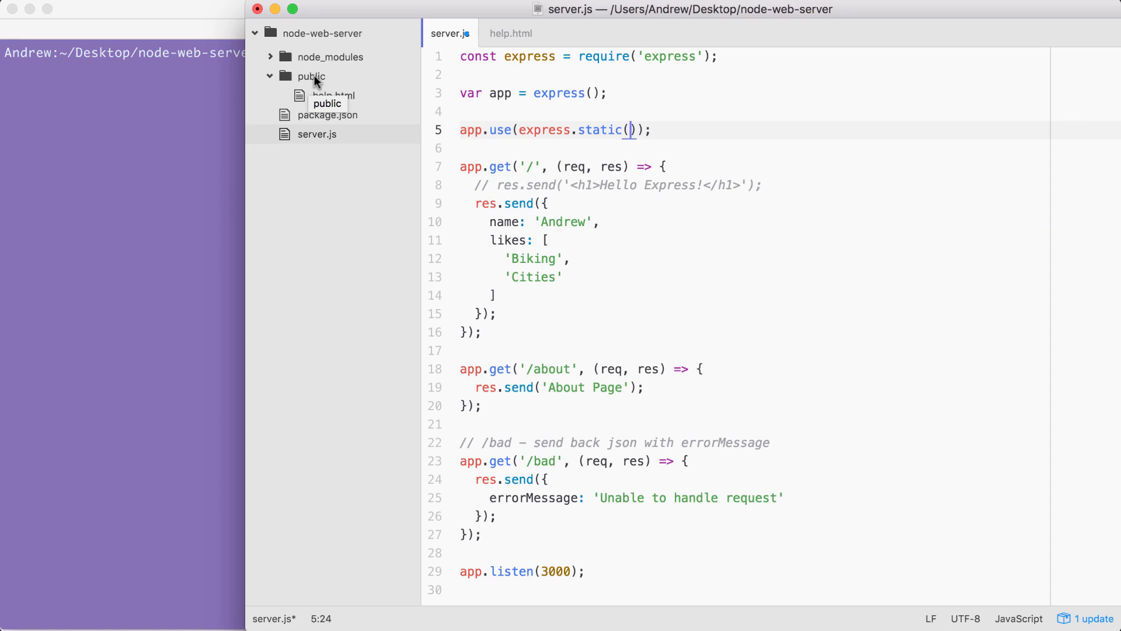
type("__")
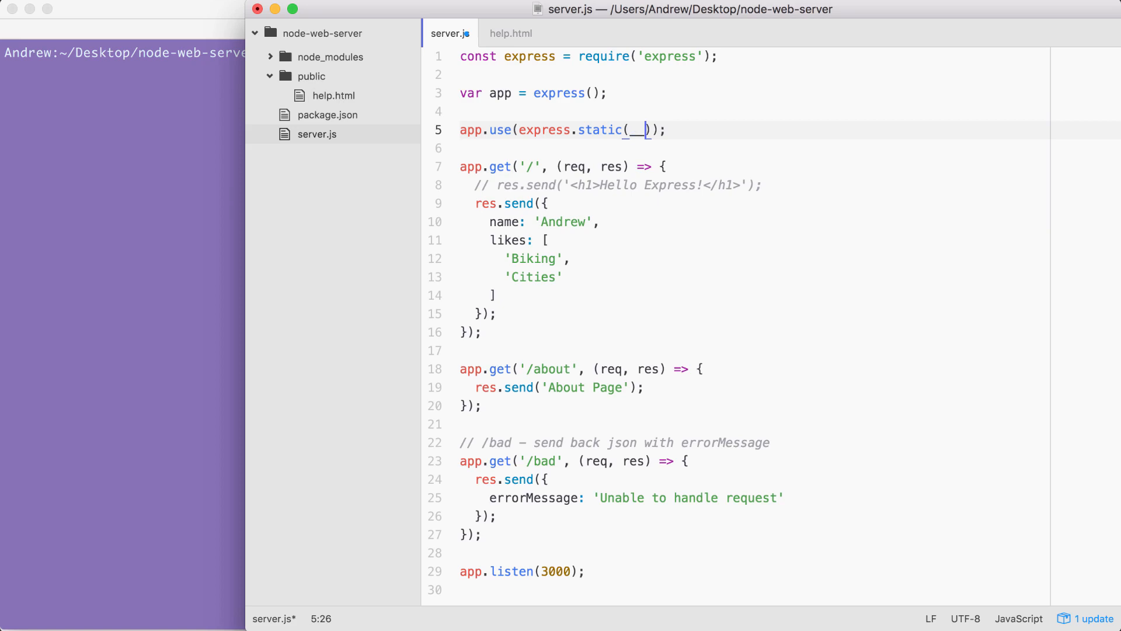
type("dirname")
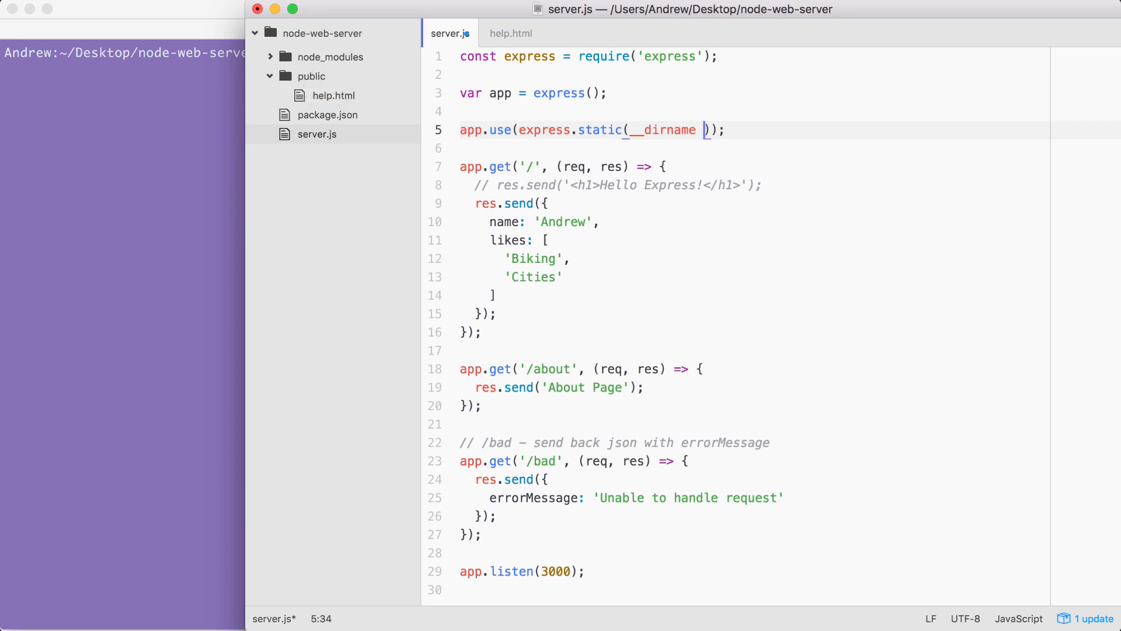
type("+ '")
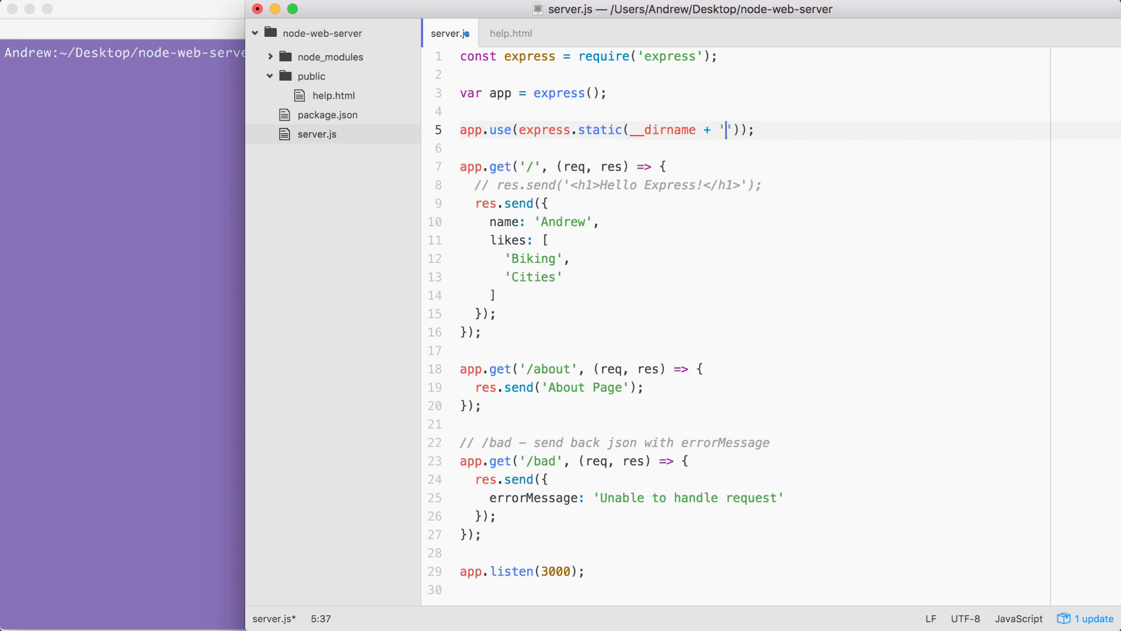
type("pu")
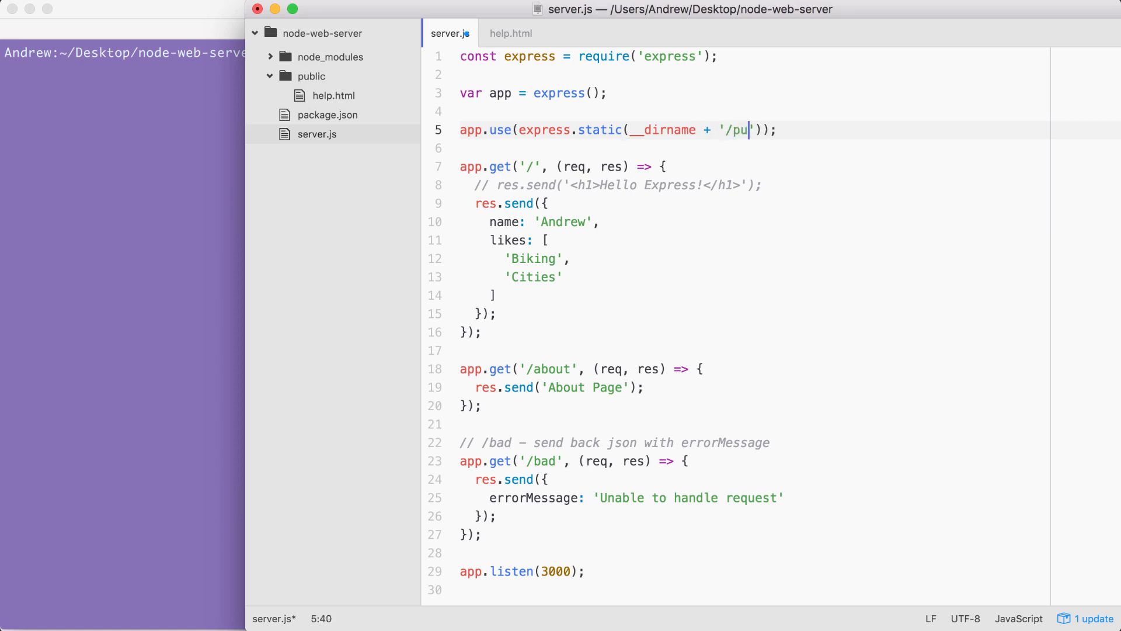
type("blic")
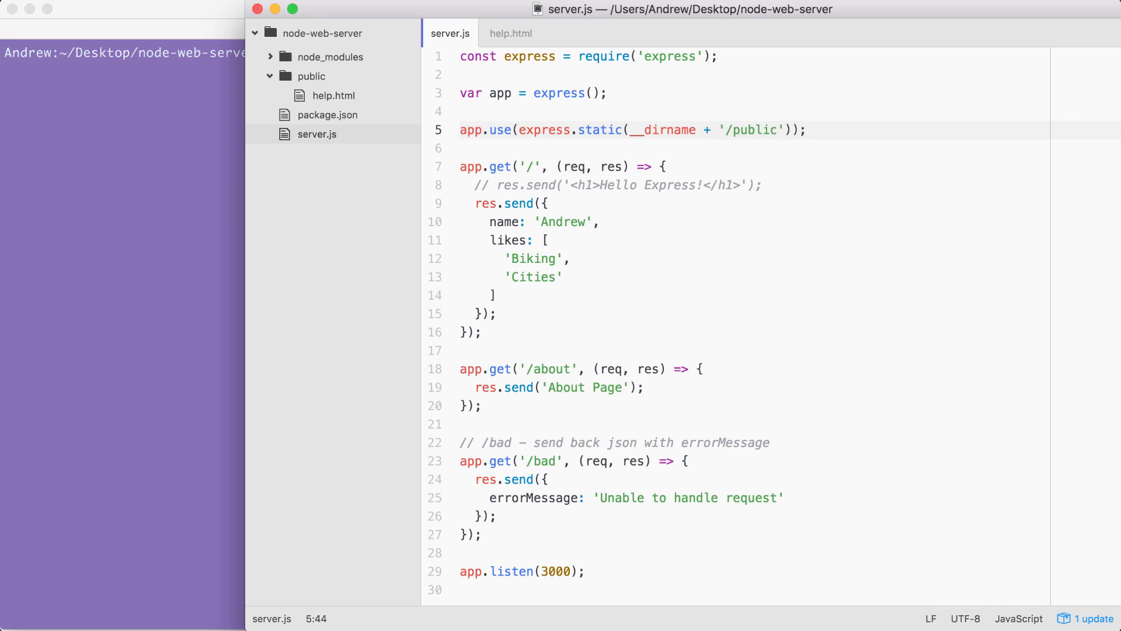
Run nodemon server.js in the Terminal
left_click(776, 130)
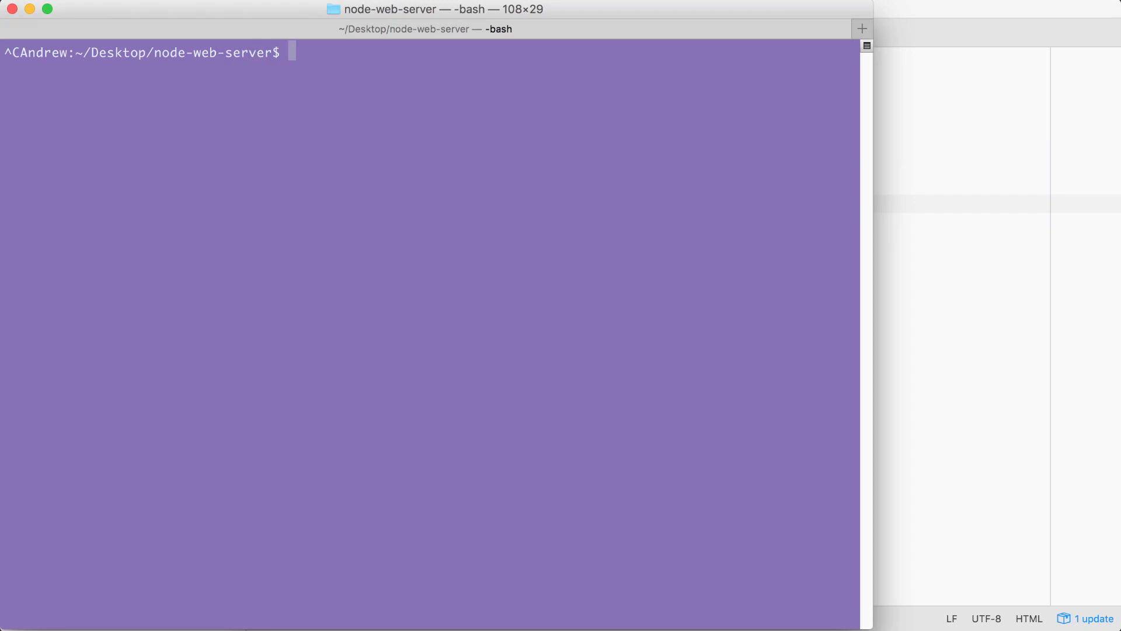
type("nodemon")
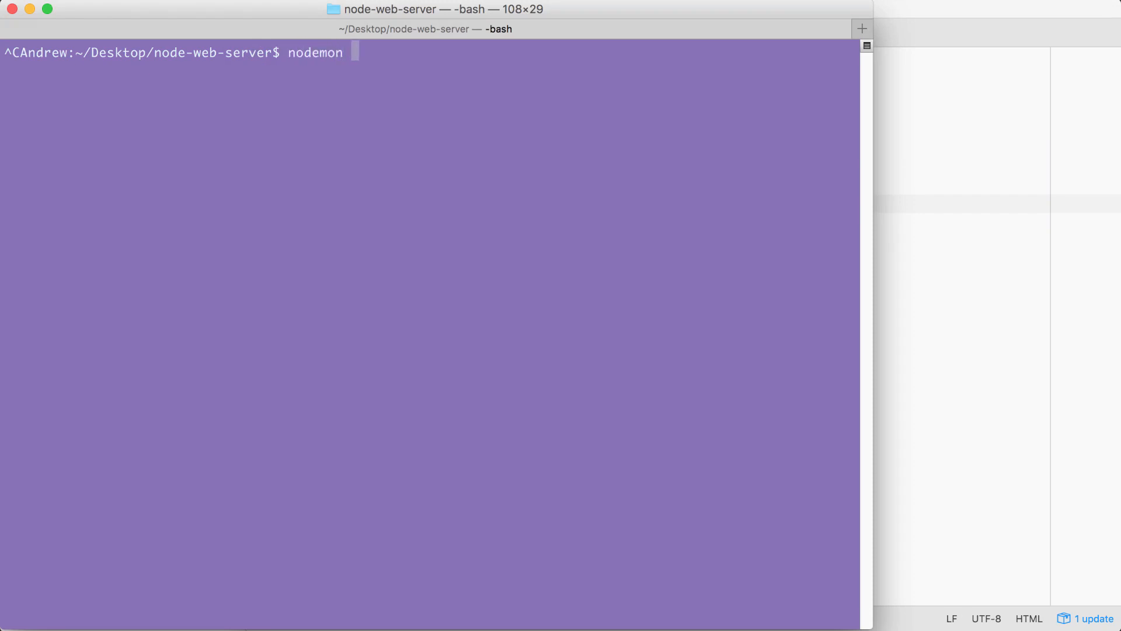
type("server.js")
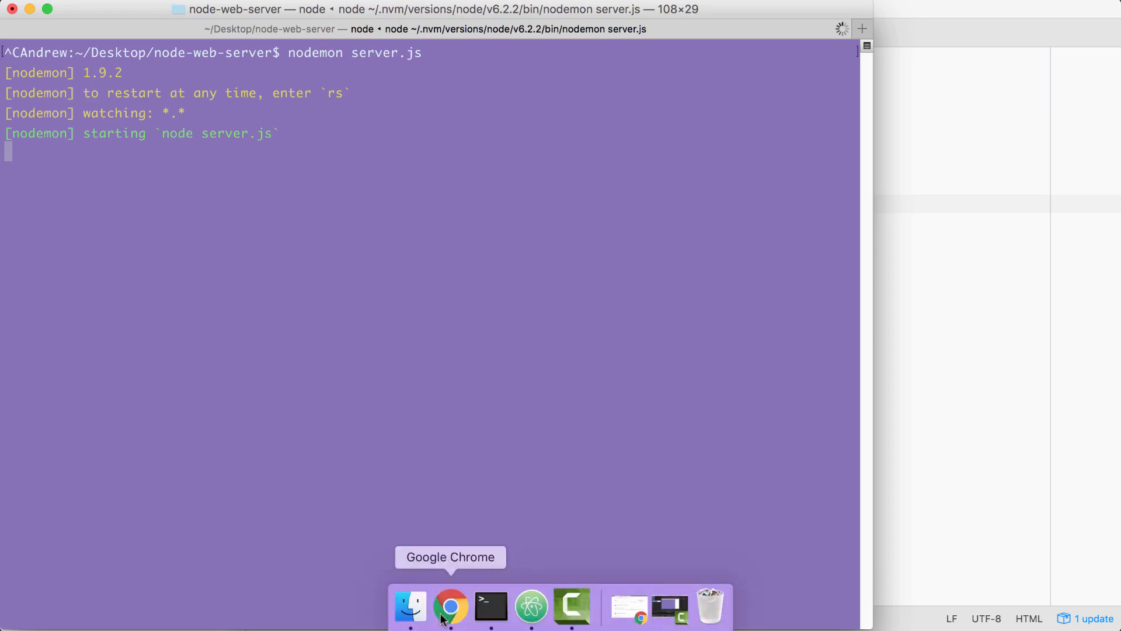
Load localhost:3000/help.html in Chrome to render the Help Page
left_click(451, 606)
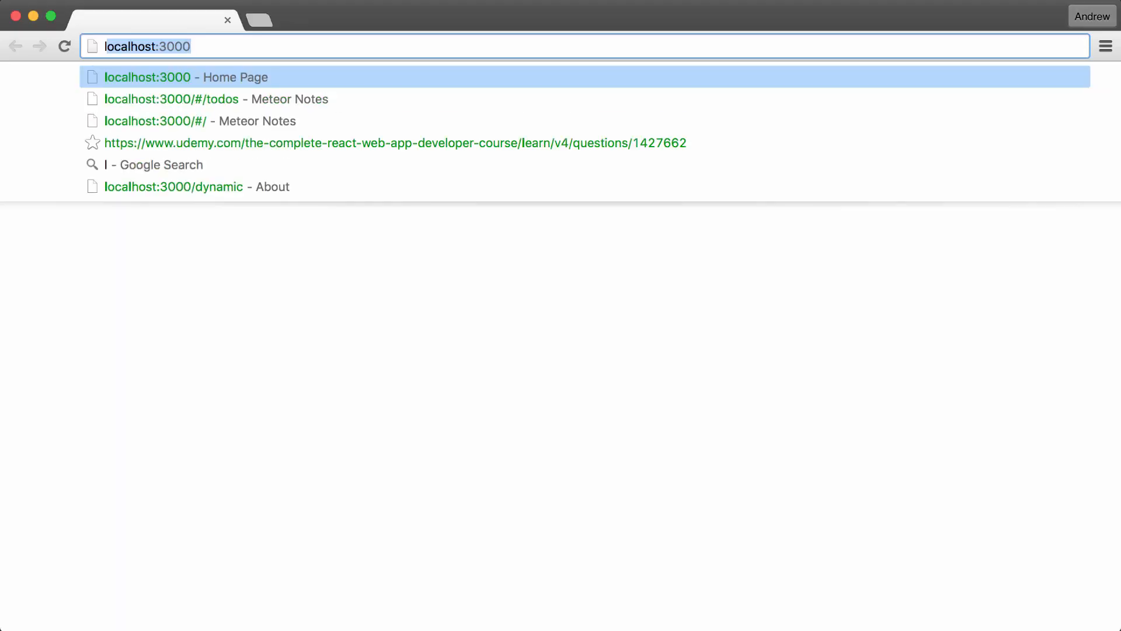
type("localhost:3000/help")
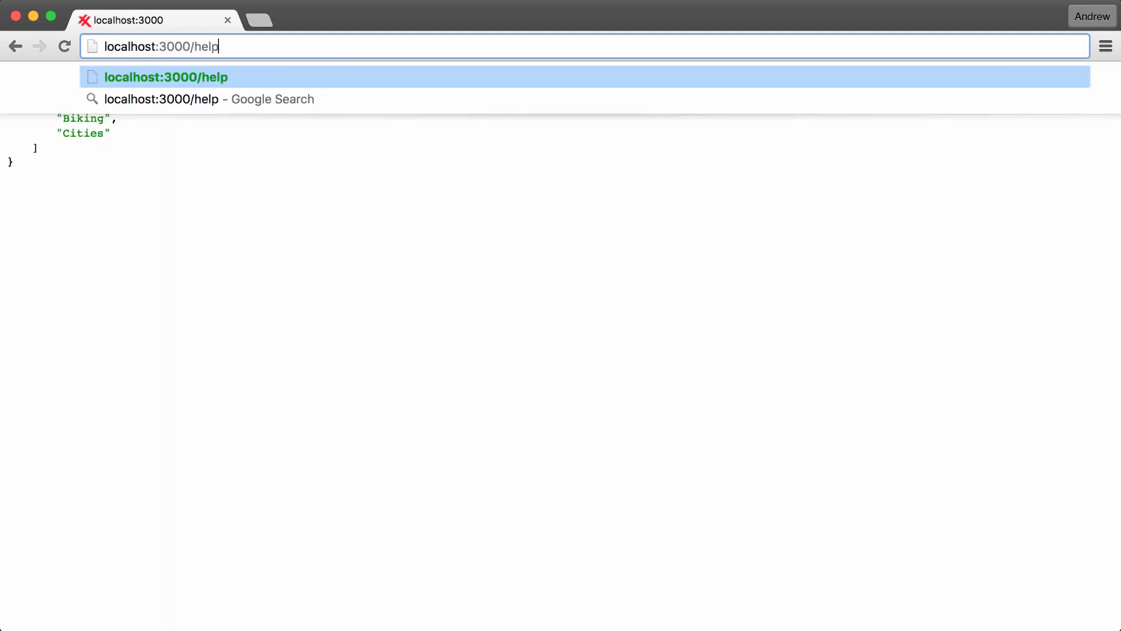
type(".html")
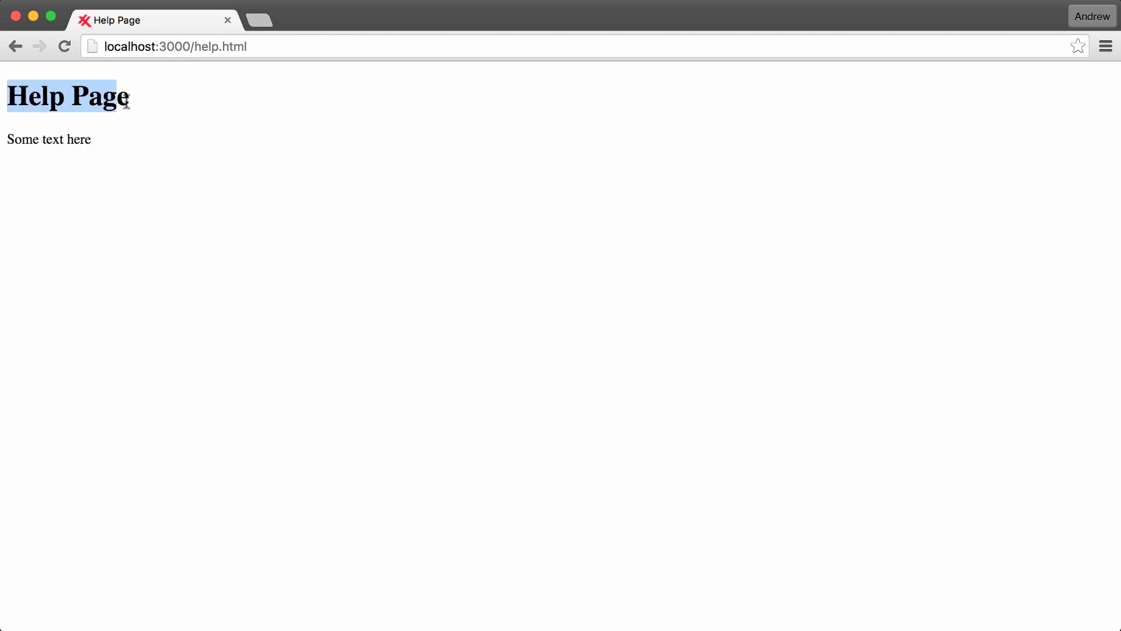
left_click(80, 139)
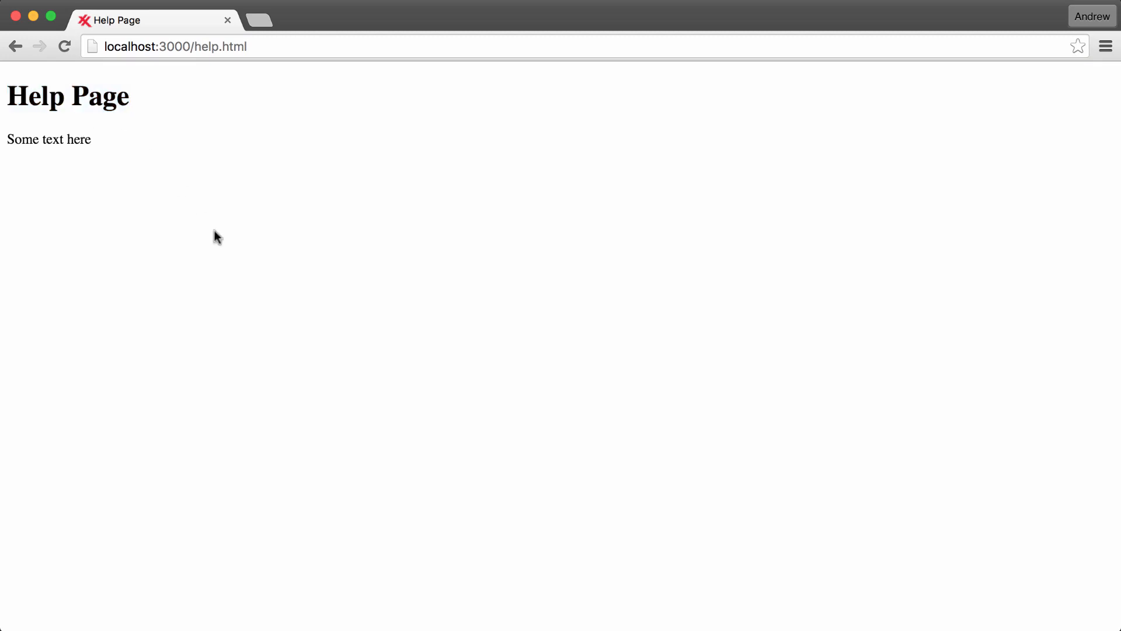
mouse_move(541, 537)
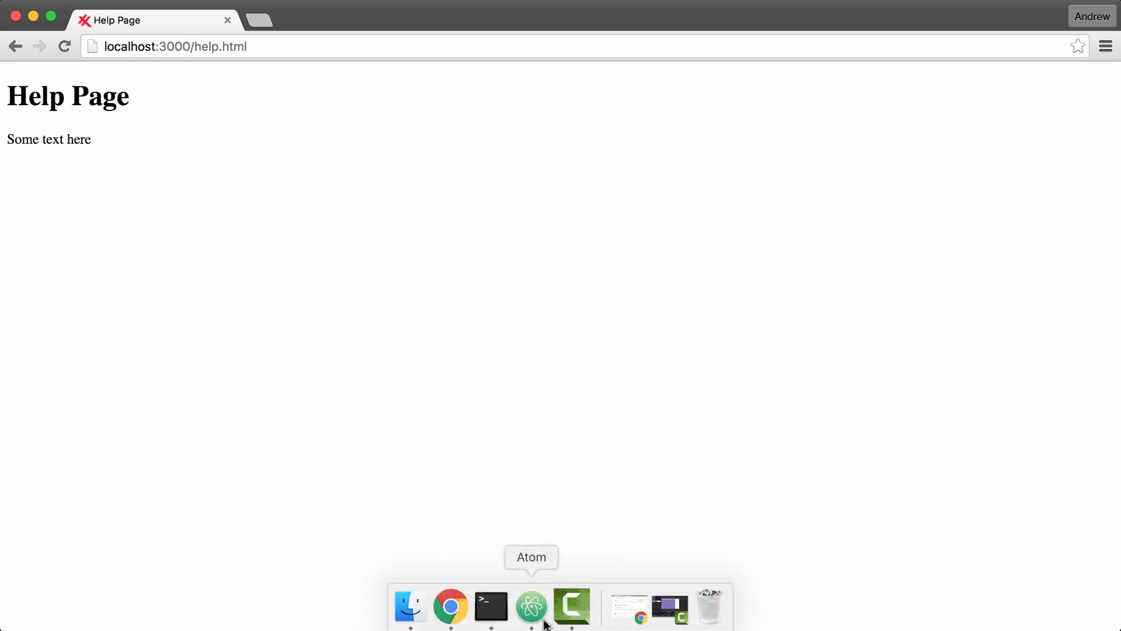
Return to Atom and bring server.js forward at its app.listen line
left_click(531, 608)
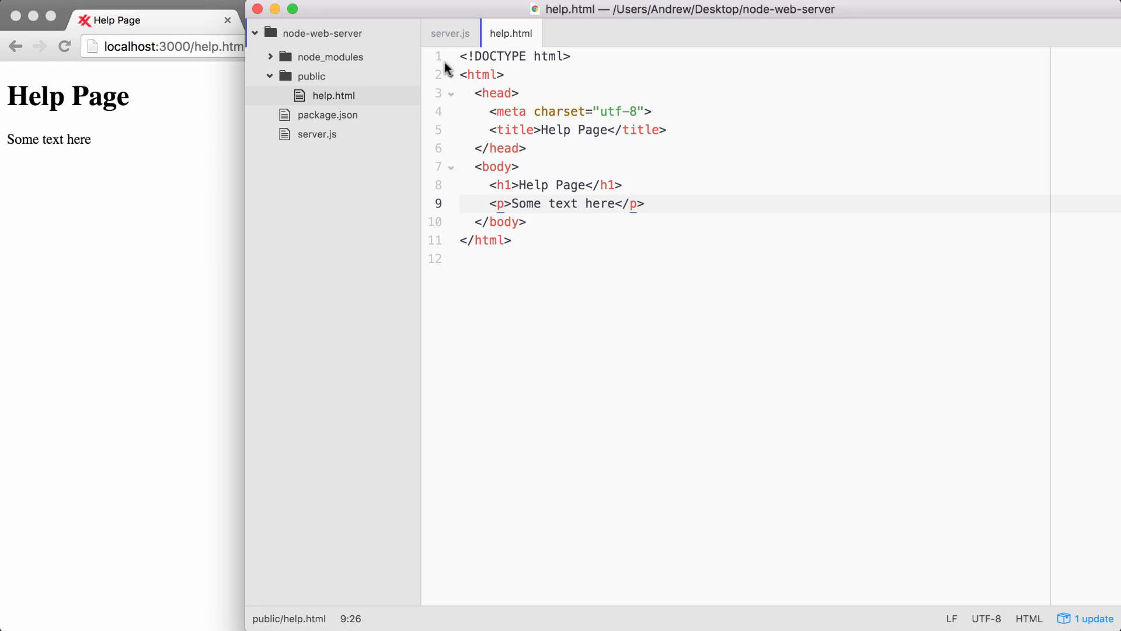
left_click(449, 33)
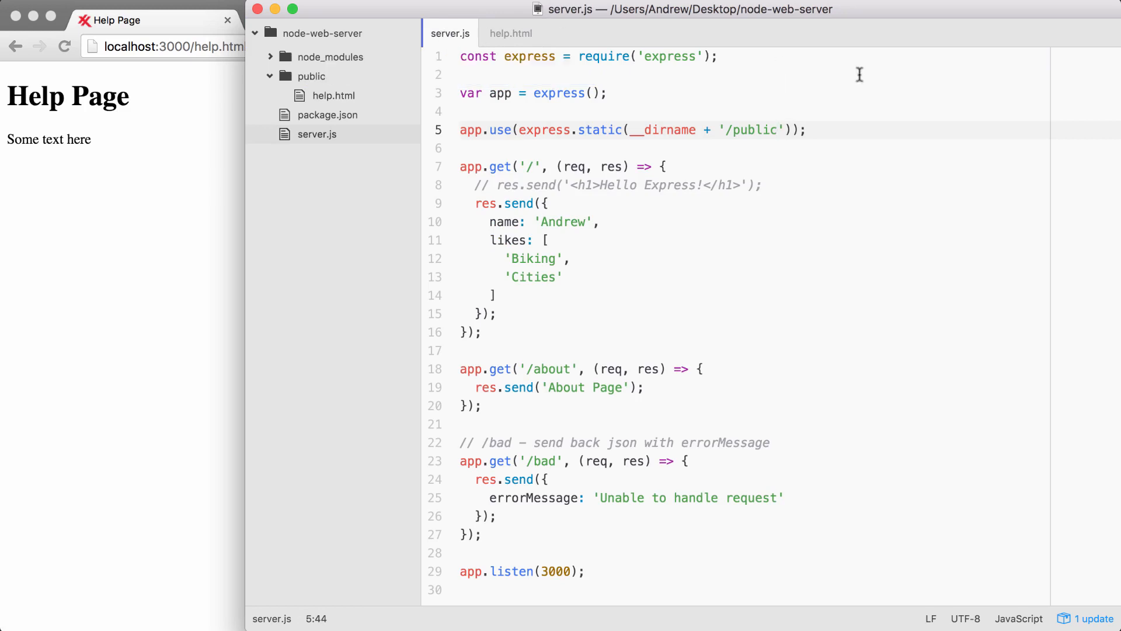
left_click(558, 94)
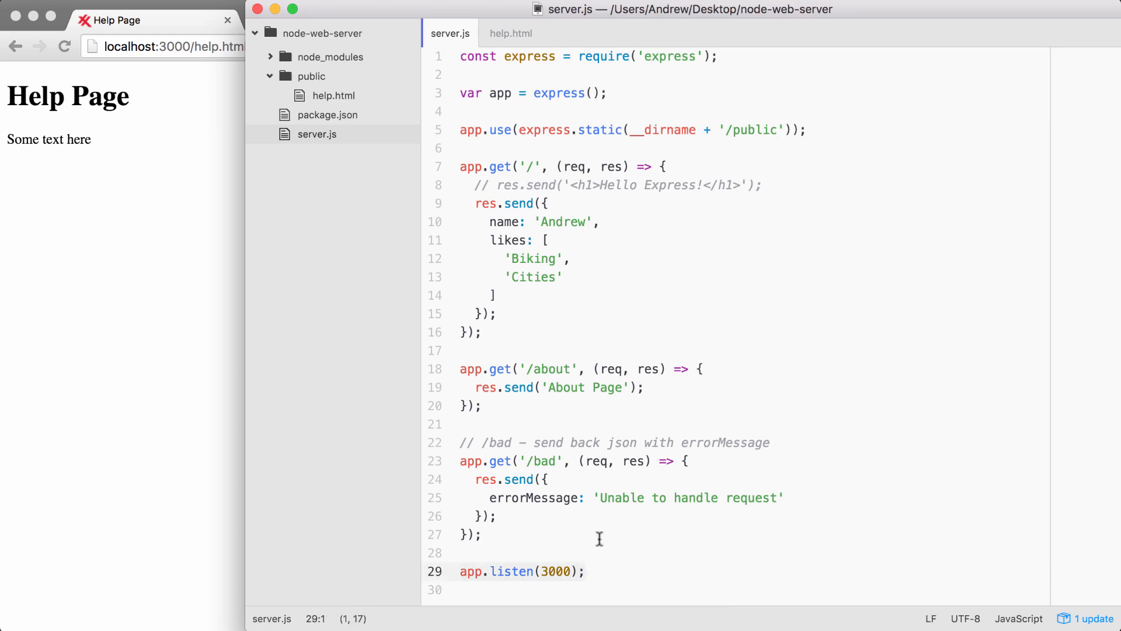
Give app.listen(3000) an arrow callback logging 'Server is up on port 3000'
left_click(520, 571)
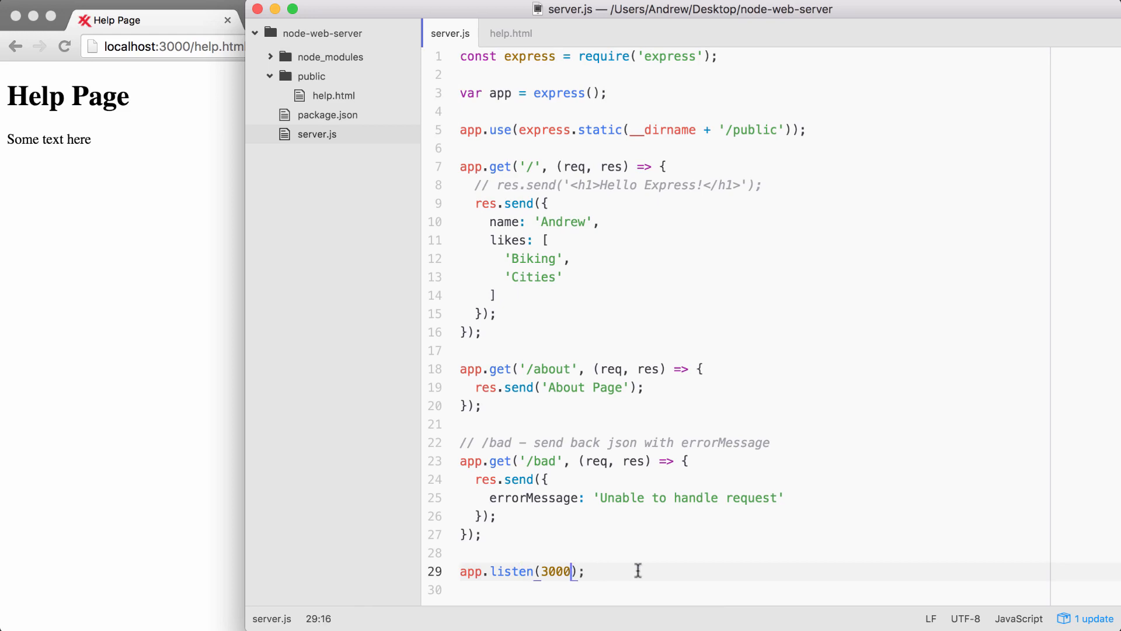
type(", (0)")
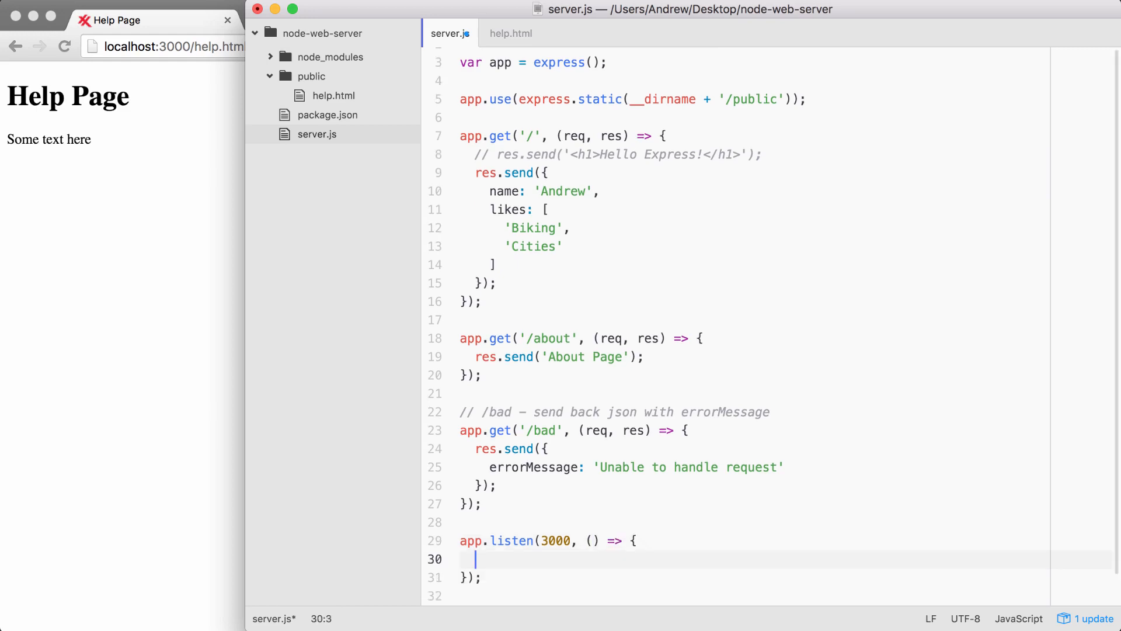
type("console.log('")
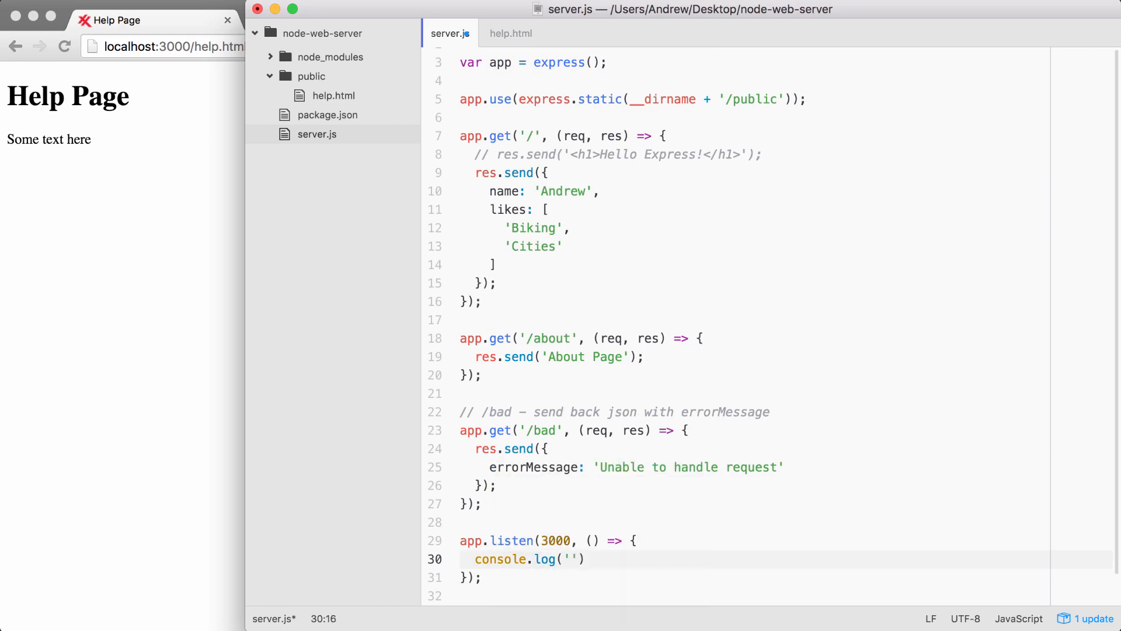
type("Server i")
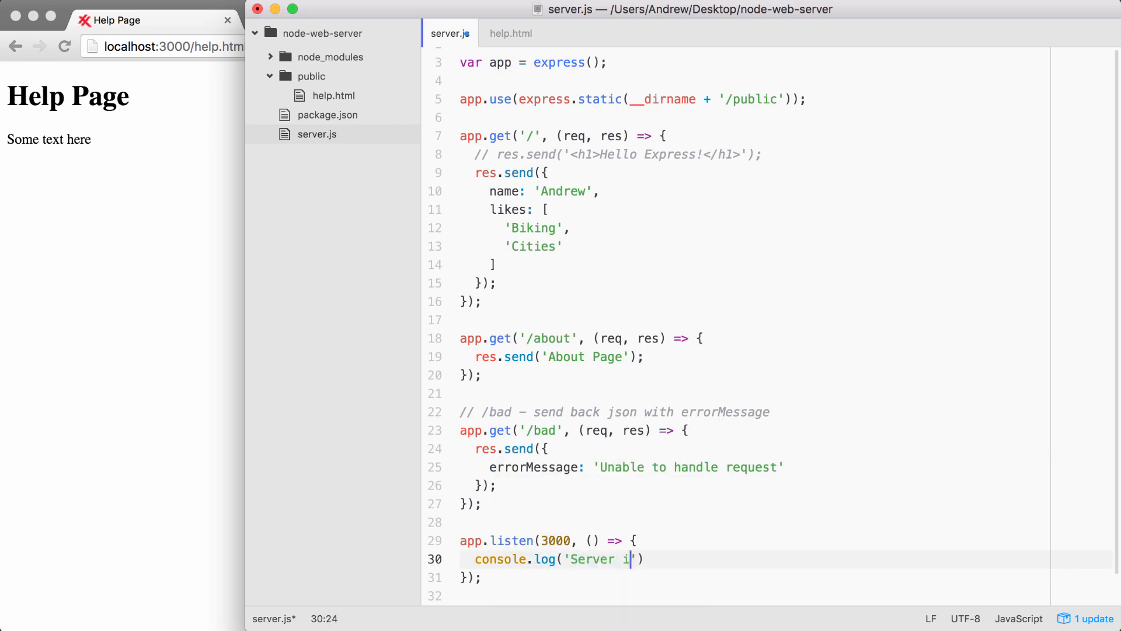
type("s up on port 3000")
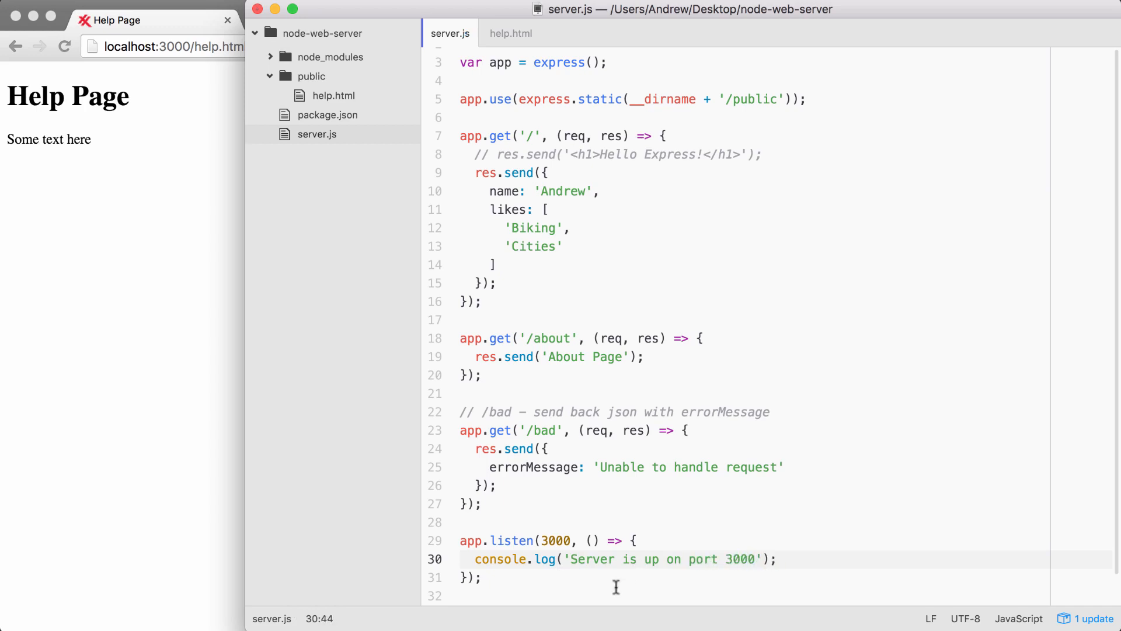
left_click(458, 541)
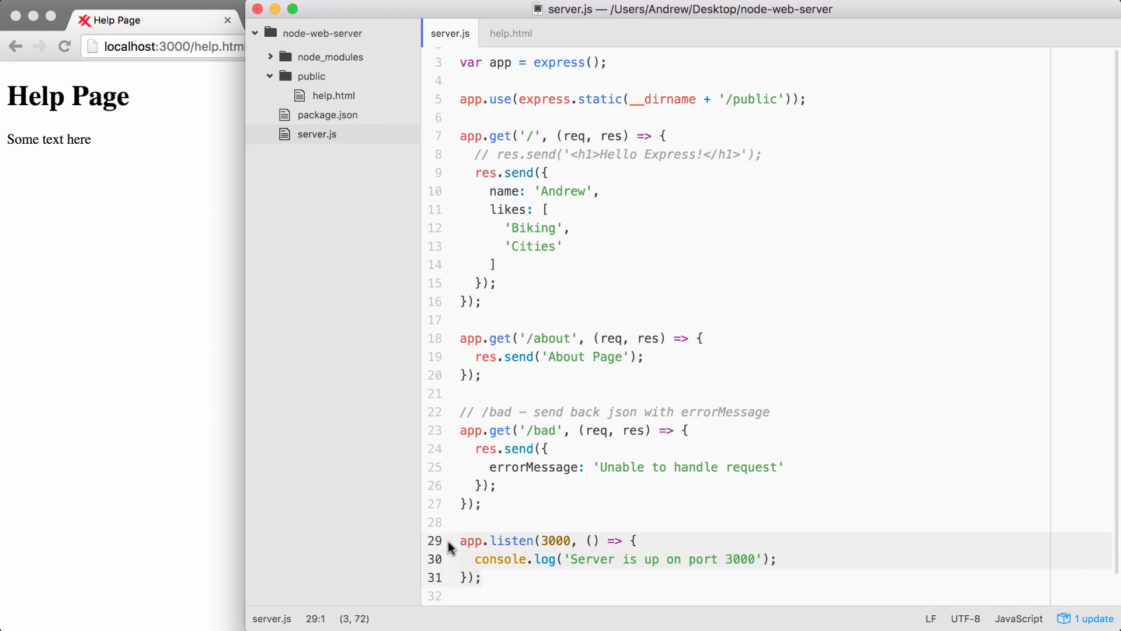
mouse_move(526, 540)
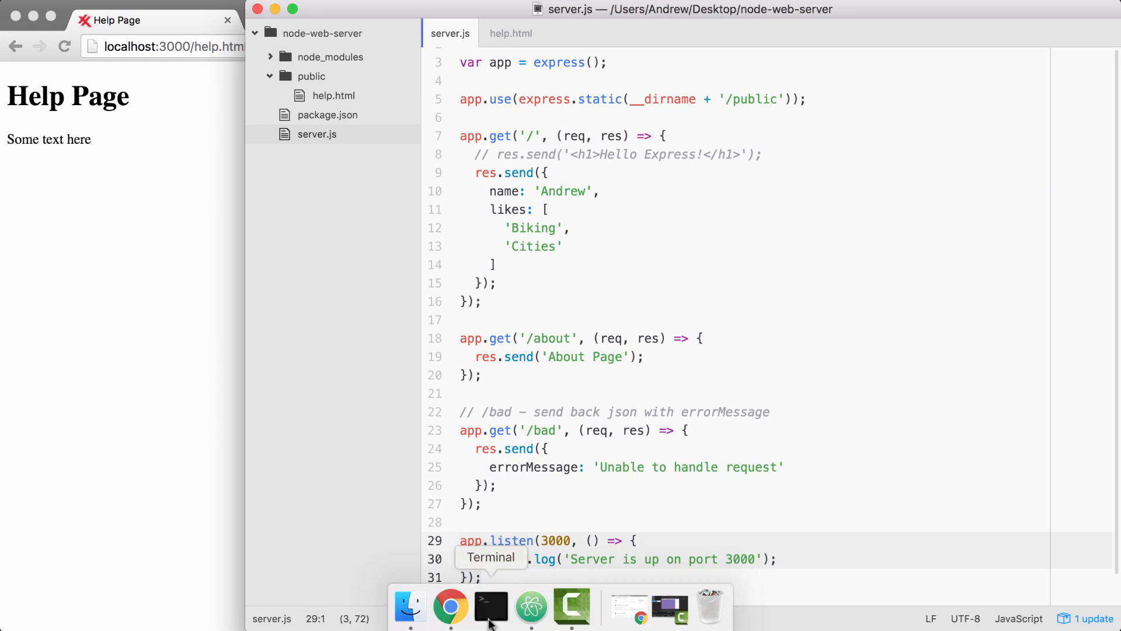
Check the restarted server's message in Terminal, then return to Chrome
left_click(491, 607)
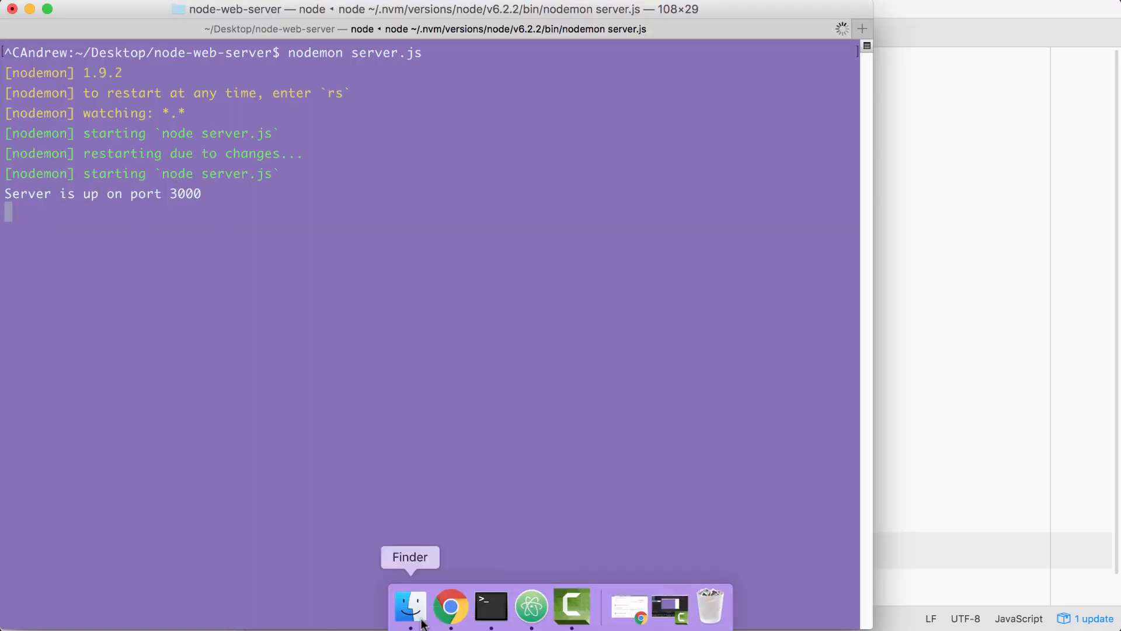
left_click(450, 606)
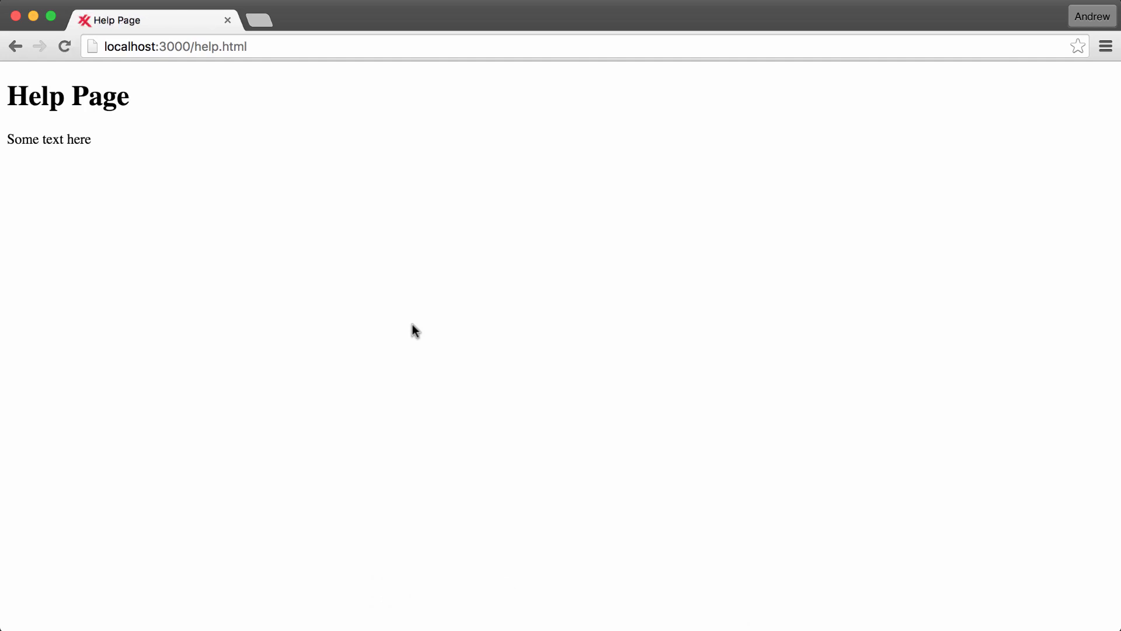